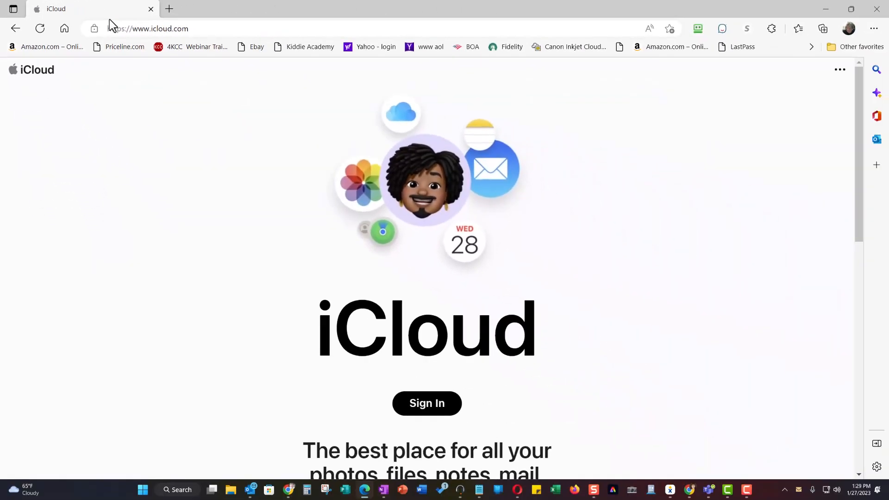
{"action": "mouse_move", "coordinate": [138, 103]}
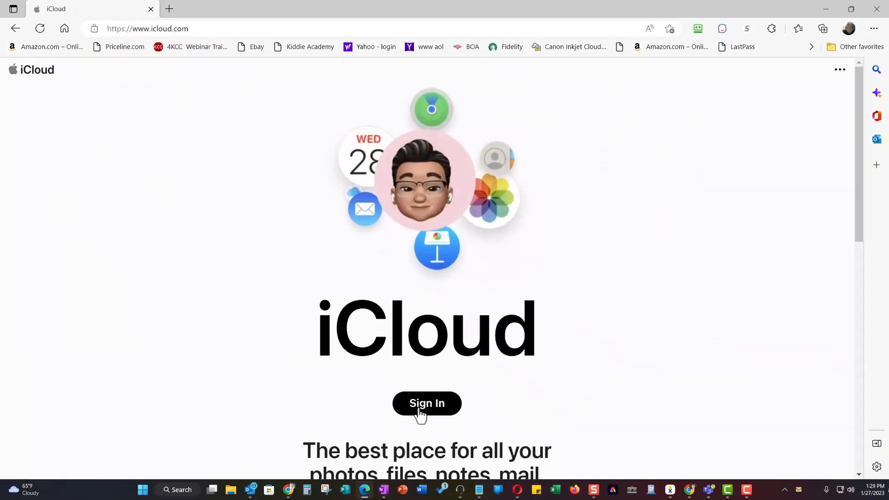
Fill in the saved RoboForm Apple ID on the iCloud sign-in form and enter the password
{"action": "left_click", "coordinate": [426, 403]}
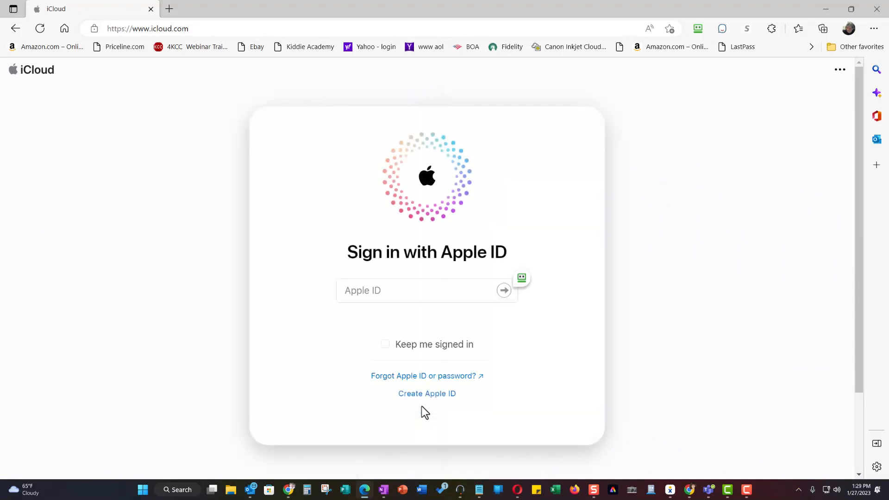
{"action": "left_click", "coordinate": [426, 290]}
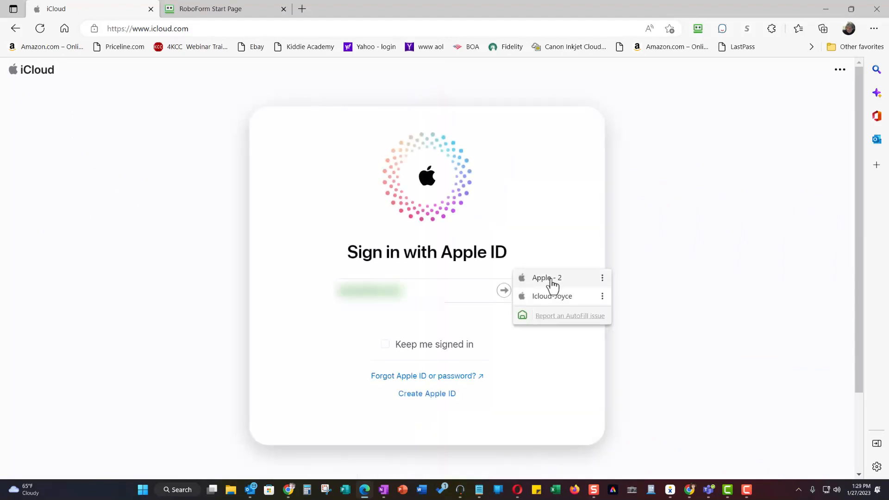
{"action": "left_click", "coordinate": [546, 278]}
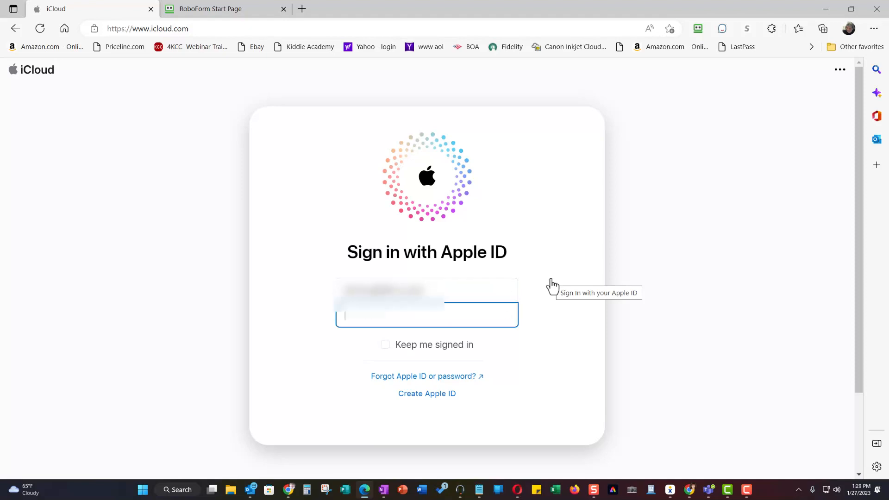
{"action": "type", "text": "password"}
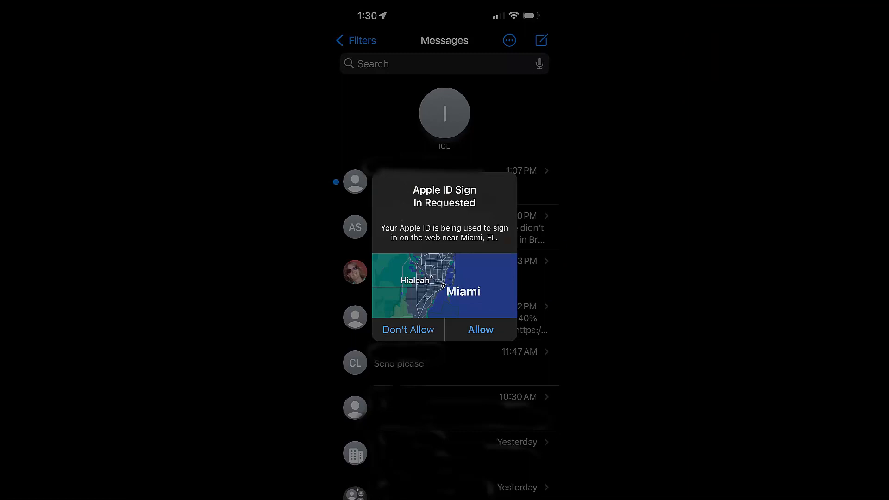
Allow the Apple ID sign-in on the iPhone and choose Trust for this browser
{"action": "left_click", "coordinate": [480, 330]}
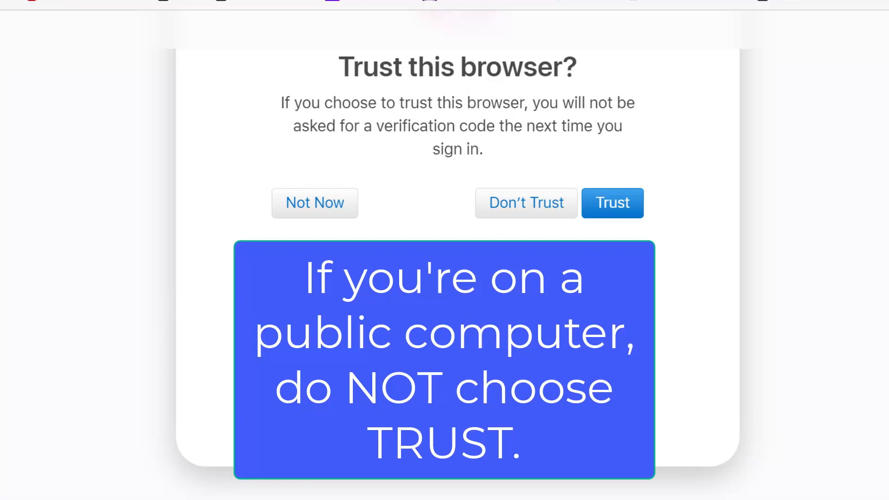
{"action": "mouse_move", "coordinate": [616, 164]}
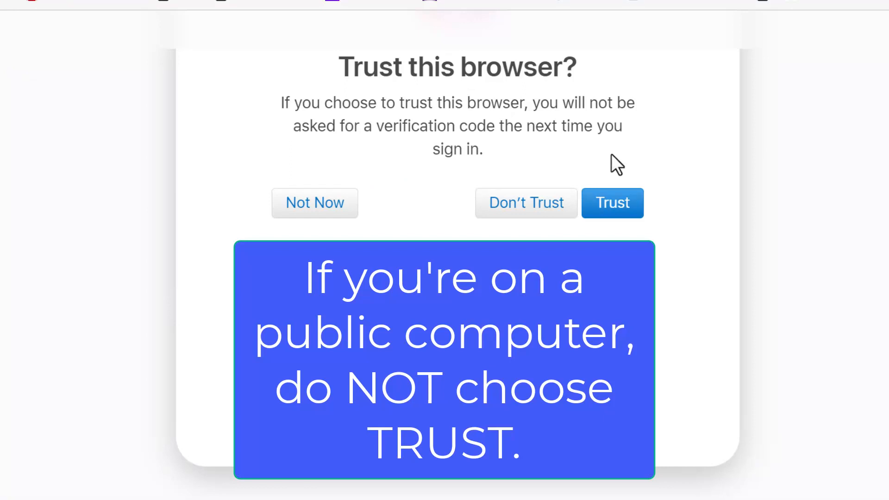
{"action": "mouse_move", "coordinate": [642, 218]}
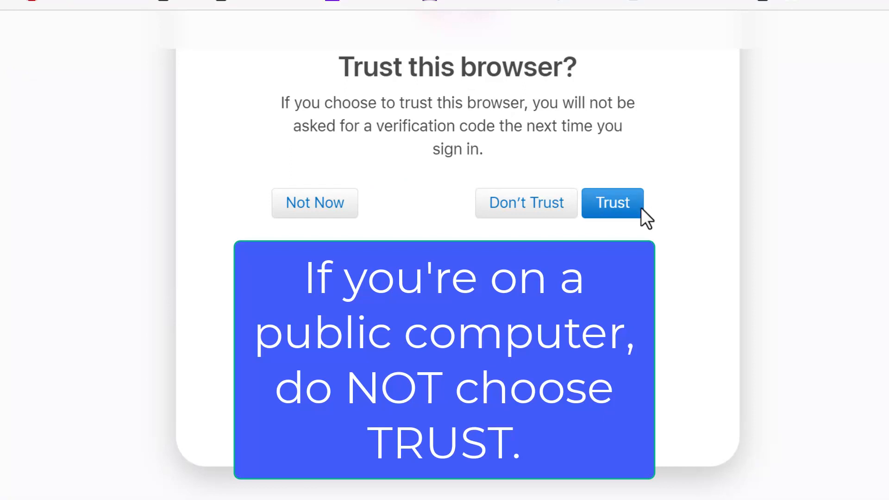
{"action": "mouse_move", "coordinate": [618, 218]}
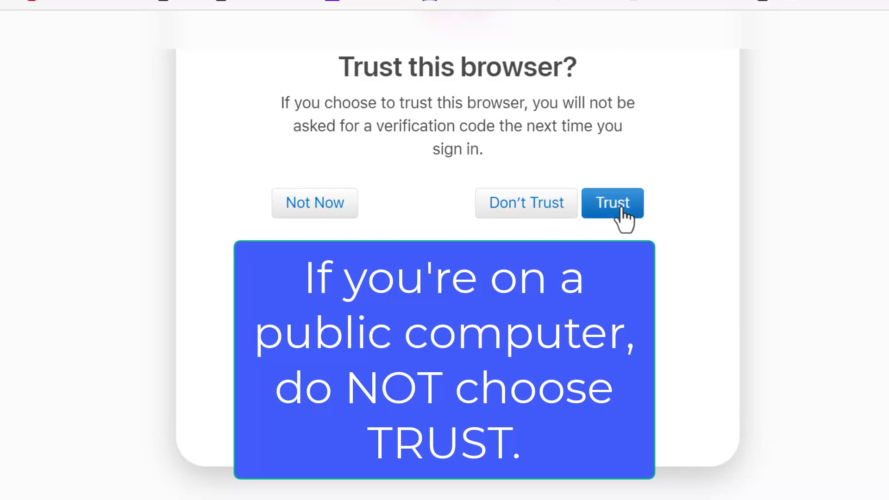
{"action": "left_click", "coordinate": [612, 202]}
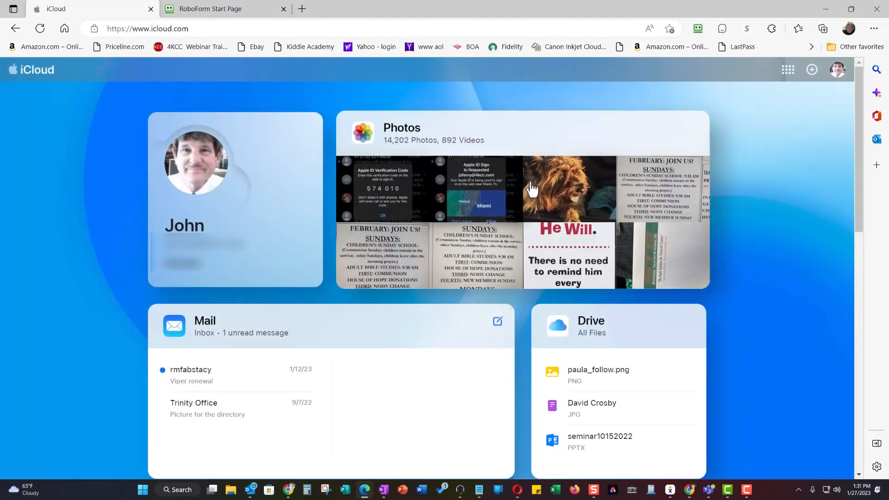
{"action": "mouse_move", "coordinate": [477, 223]}
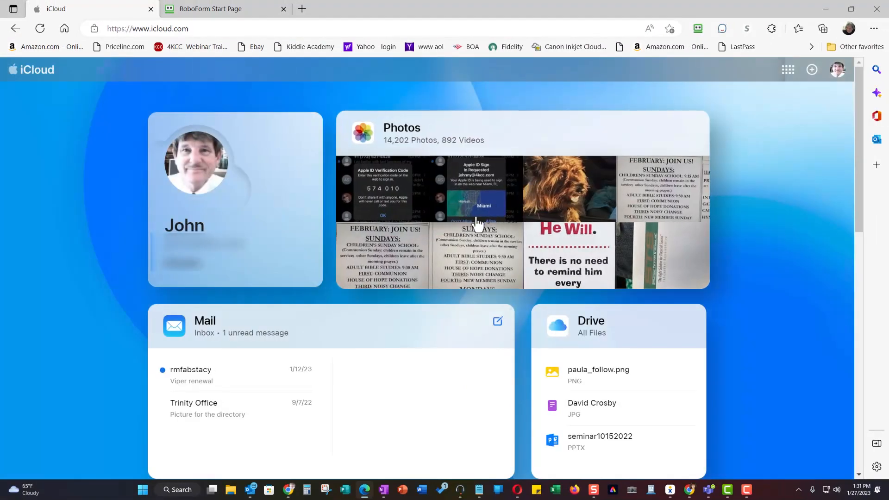
{"action": "mouse_move", "coordinate": [493, 201]}
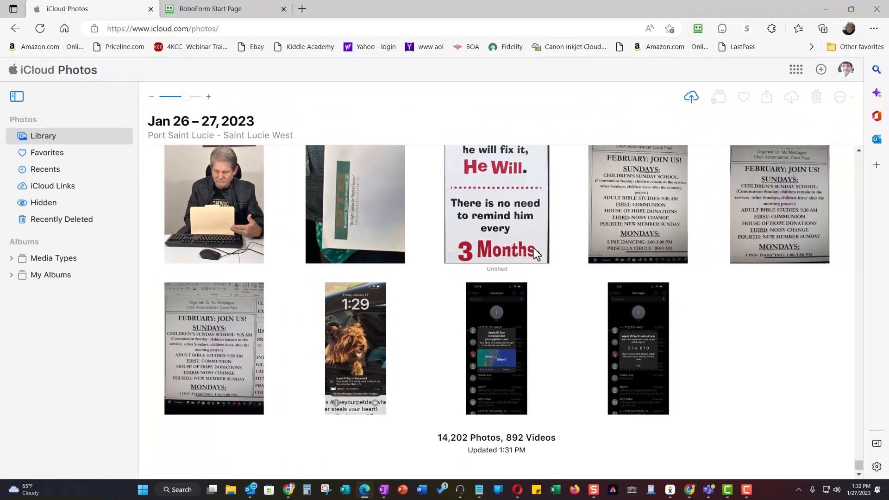
Scroll the iCloud Photos library to find the black cat on the bed photo
{"action": "scroll", "scroll_direction": "up", "scroll_amount": 3}
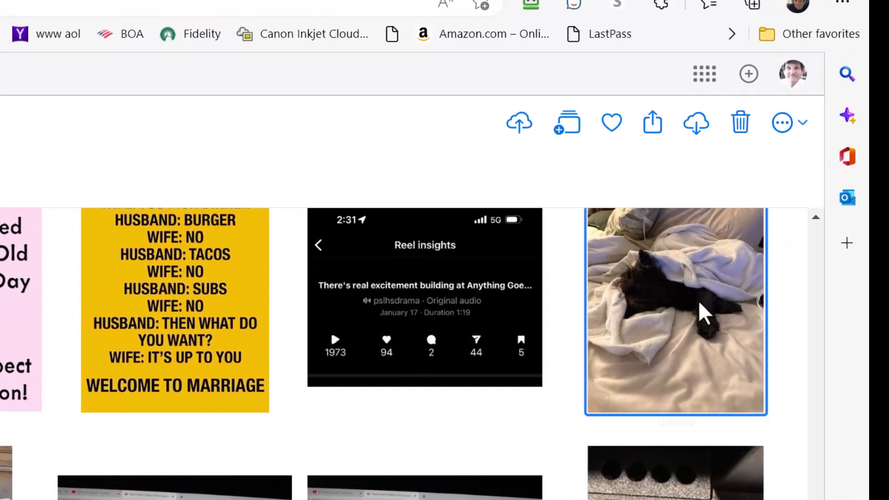
{"action": "mouse_move", "coordinate": [703, 263]}
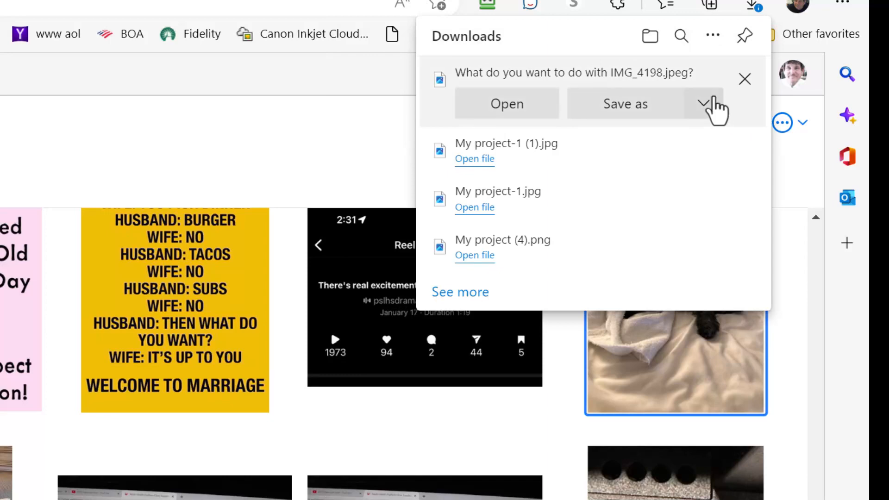
{"action": "mouse_move", "coordinate": [604, 114]}
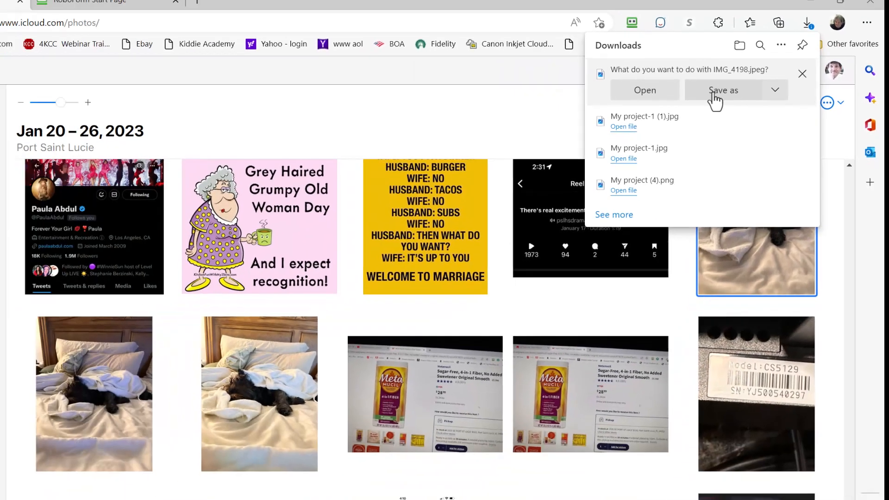
Save the downloaded cat photo to Downloads as 'Gus_in_bed01'
{"action": "left_click", "coordinate": [725, 90]}
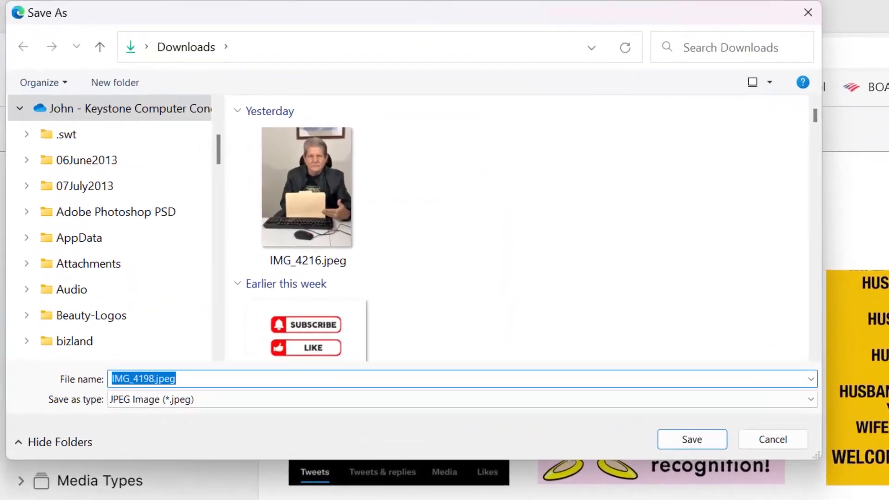
{"action": "mouse_move", "coordinate": [326, 471]}
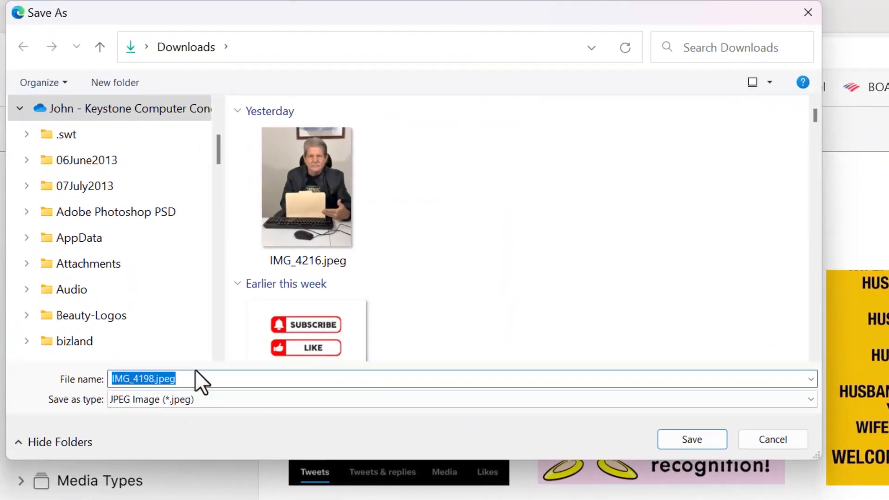
{"action": "type", "text": "Gus"}
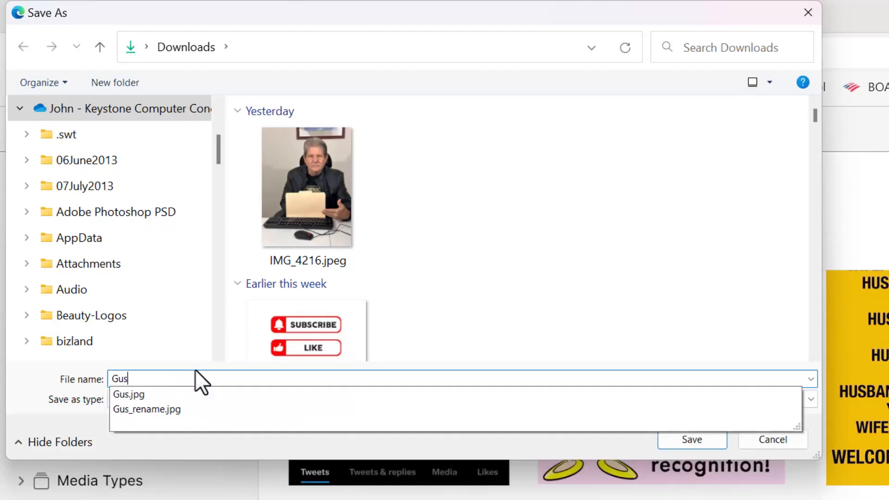
{"action": "type", "text": "_in_"}
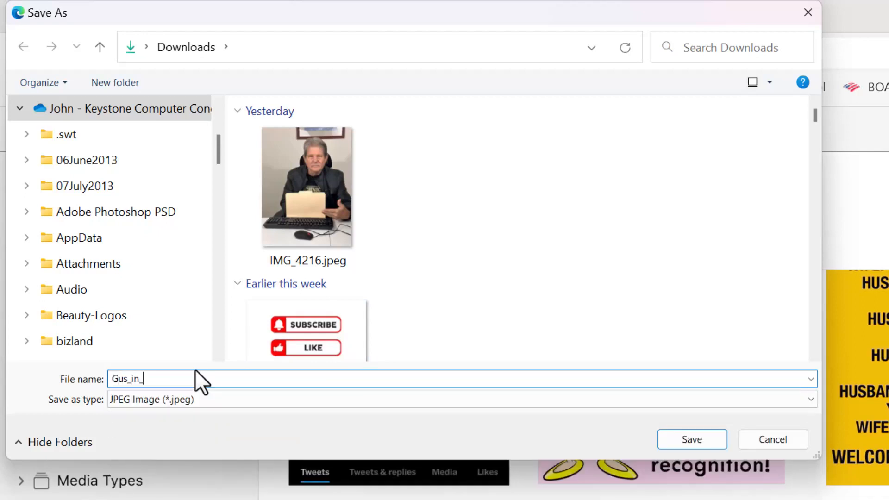
{"action": "type", "text": "b"}
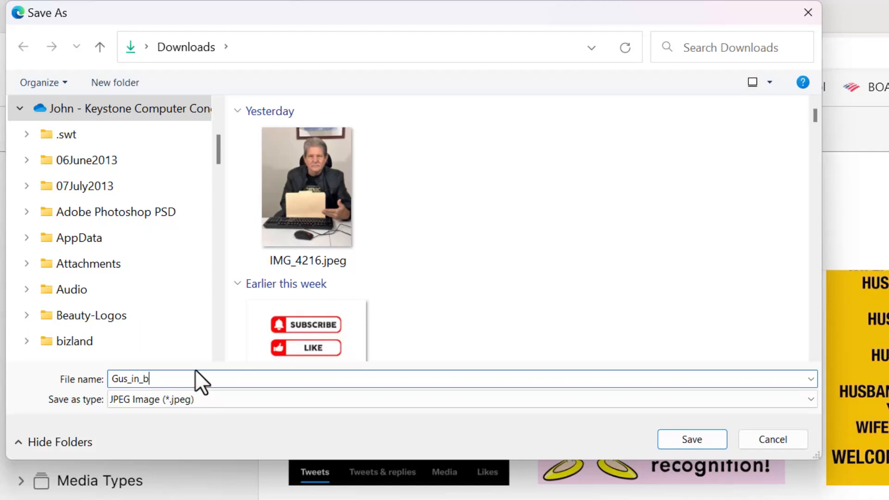
{"action": "type", "text": "ed"}
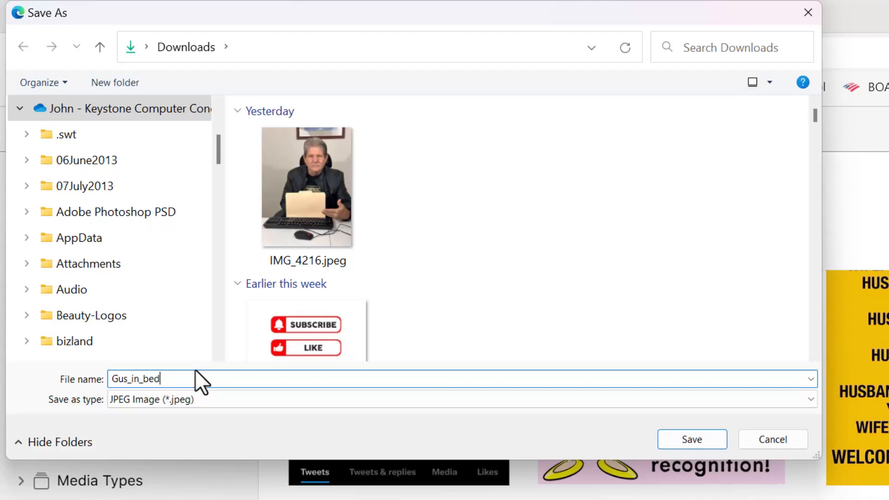
{"action": "type", "text": "01"}
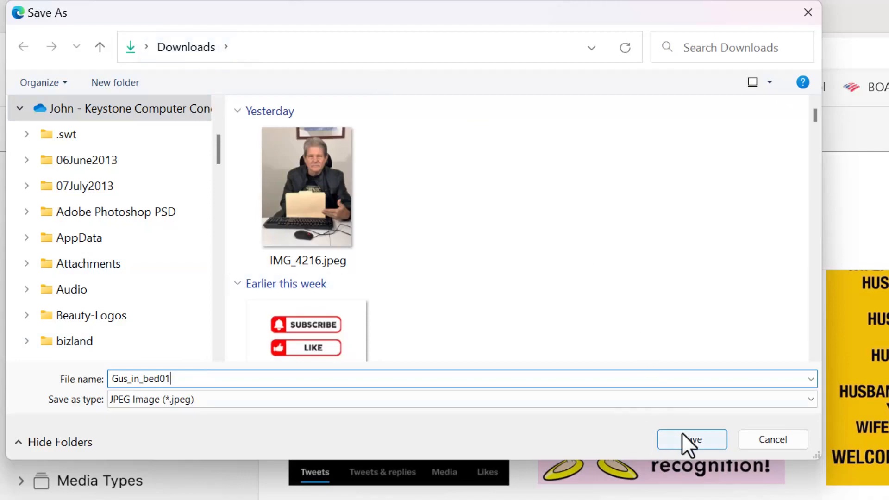
{"action": "left_click", "coordinate": [692, 439]}
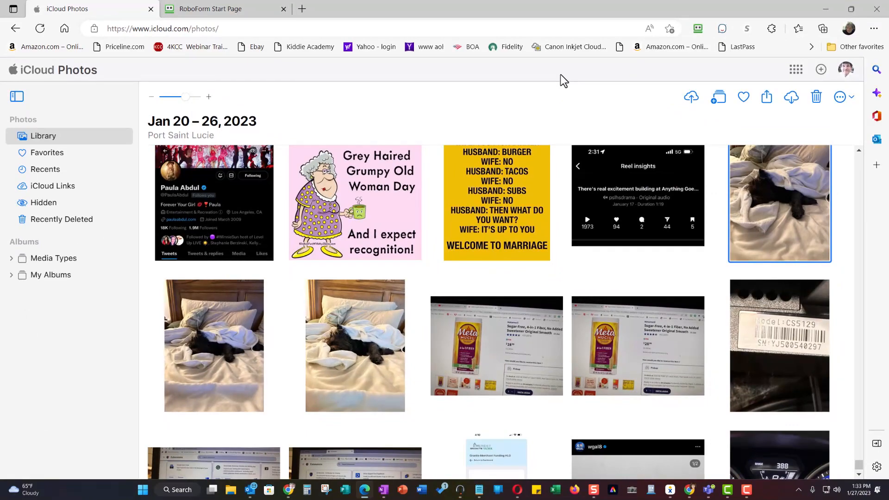
{"action": "mouse_move", "coordinate": [519, 200]}
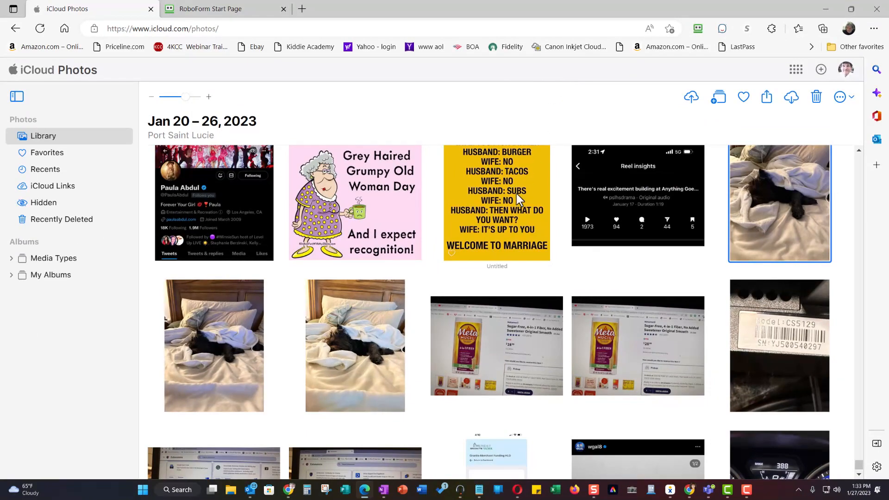
Save the five selected photos to Downloads as 'iCloud Photos.zip' and open it
{"action": "scroll", "scroll_direction": "down", "scroll_amount": 3}
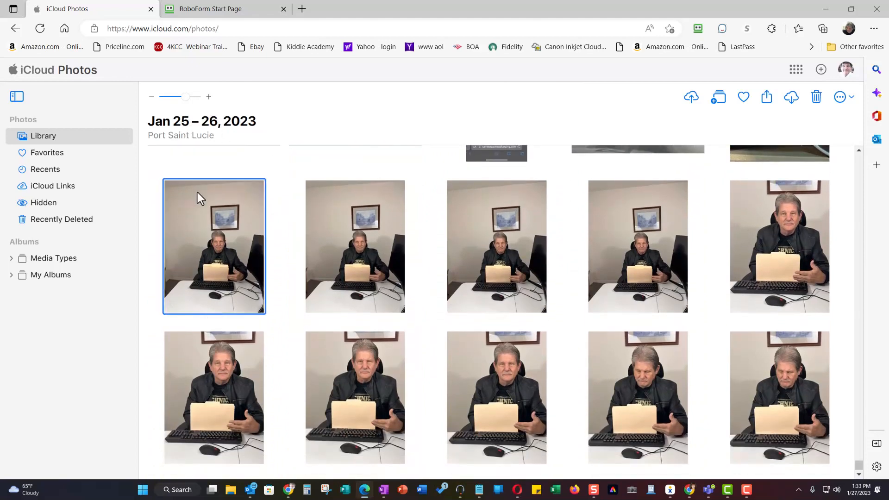
{"action": "mouse_move", "coordinate": [748, 241]}
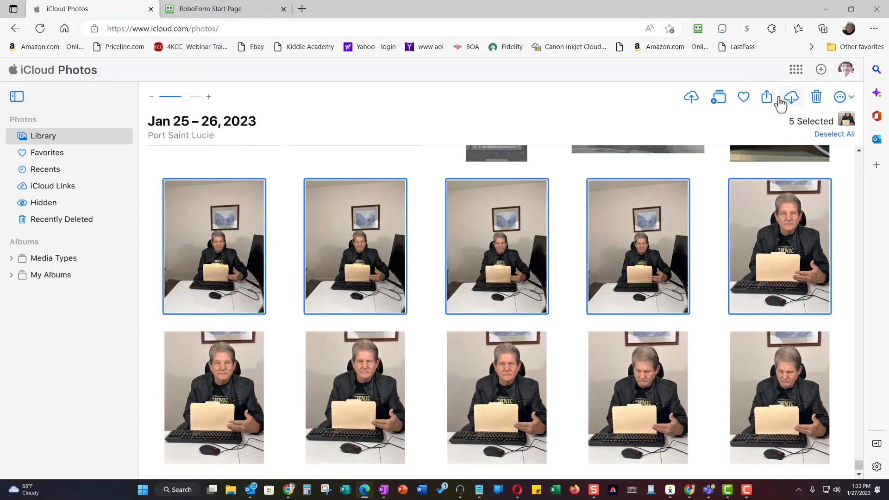
{"action": "left_click", "coordinate": [791, 97]}
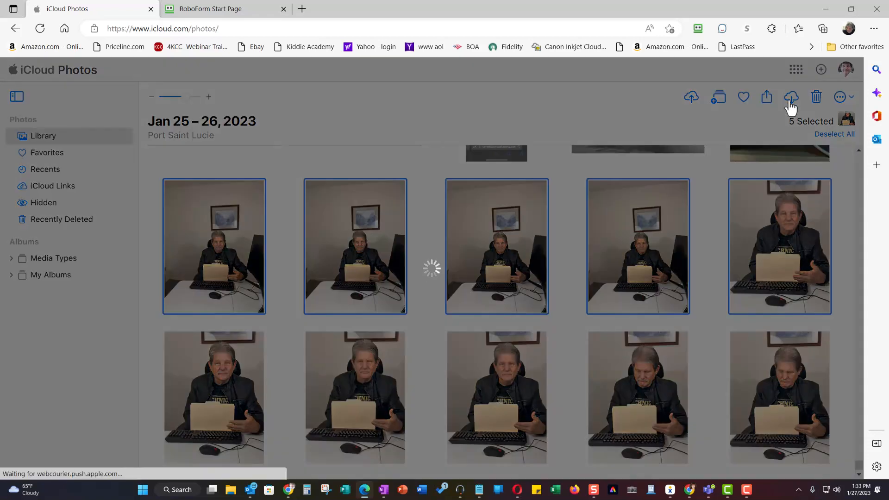
{"action": "left_click", "coordinate": [792, 96]}
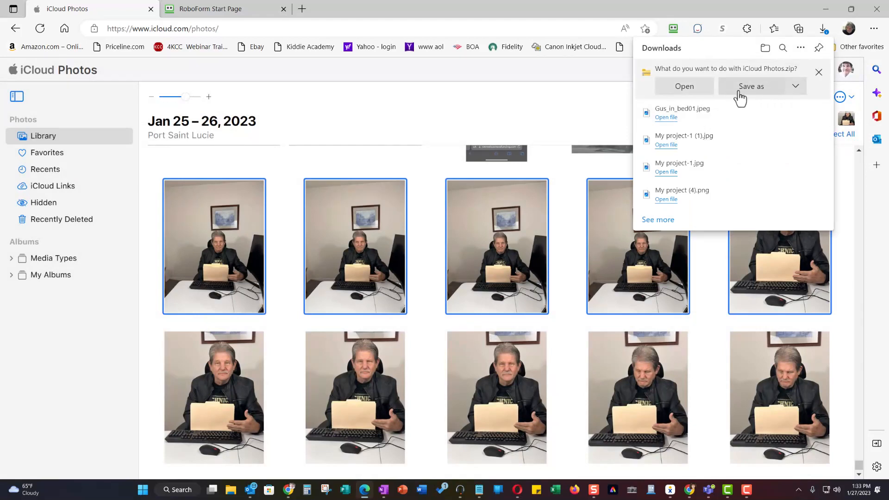
{"action": "left_click", "coordinate": [751, 86]}
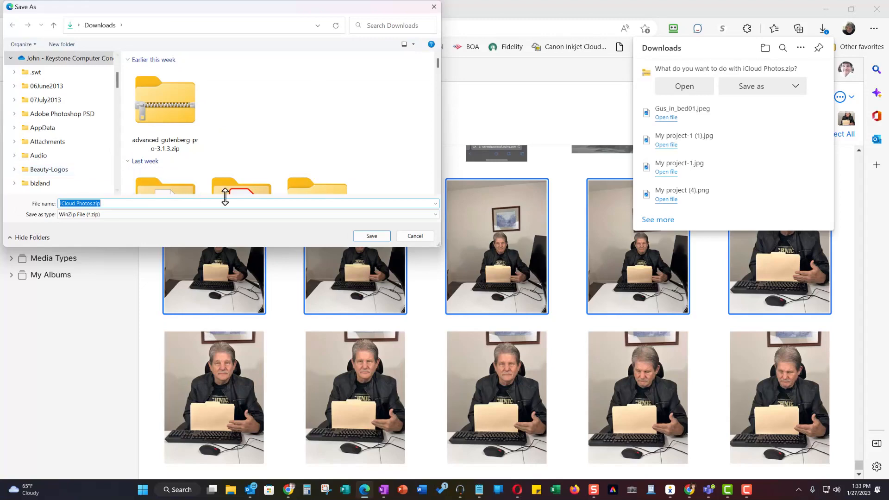
{"action": "left_click", "coordinate": [372, 235]}
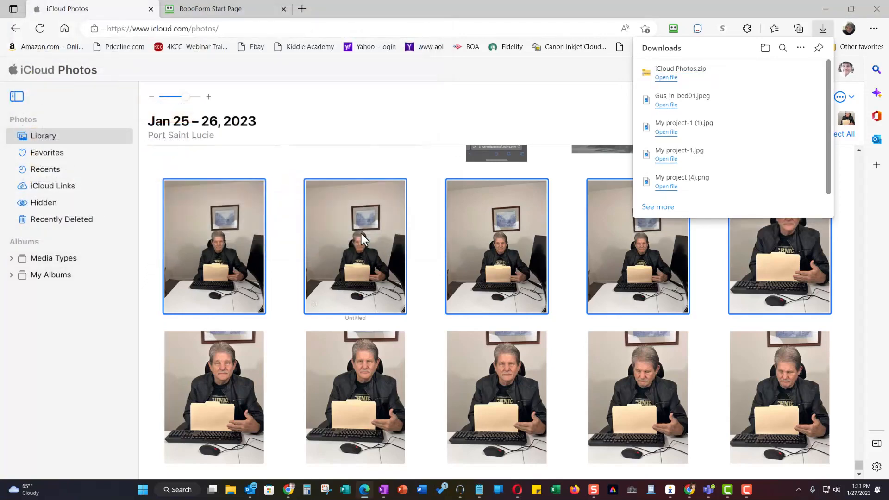
{"action": "mouse_move", "coordinate": [675, 82]}
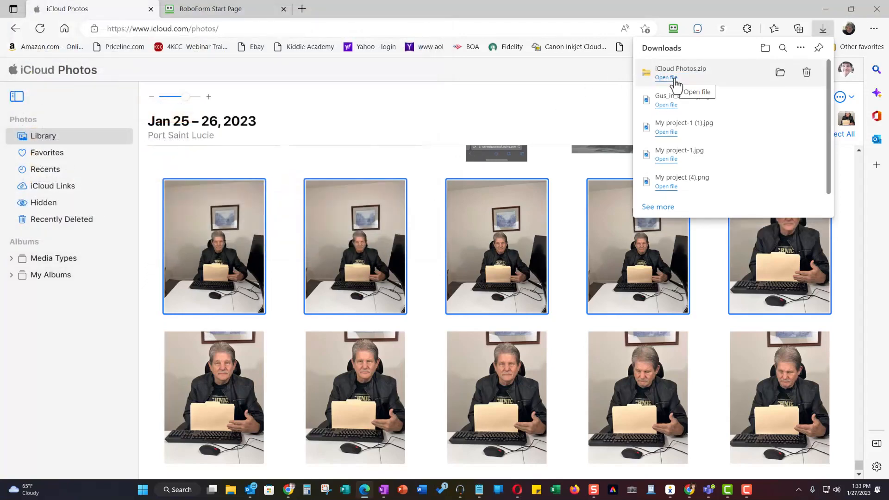
{"action": "left_click", "coordinate": [665, 78]}
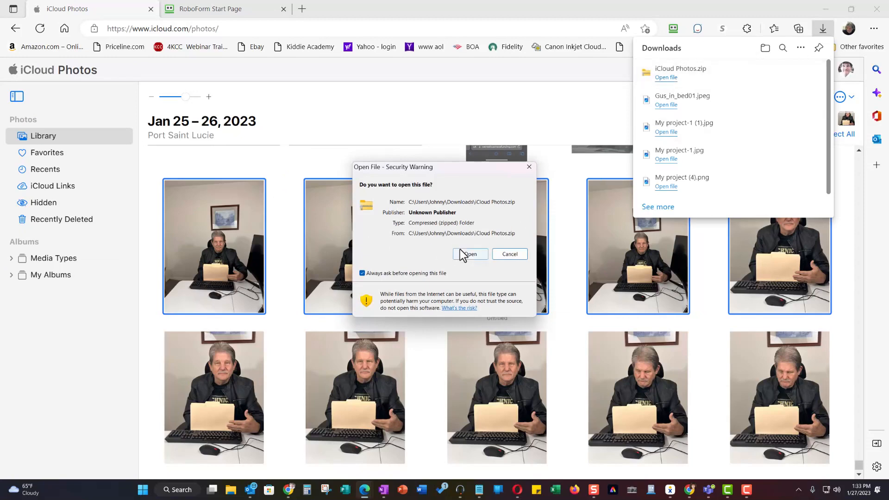
{"action": "left_click", "coordinate": [469, 253]}
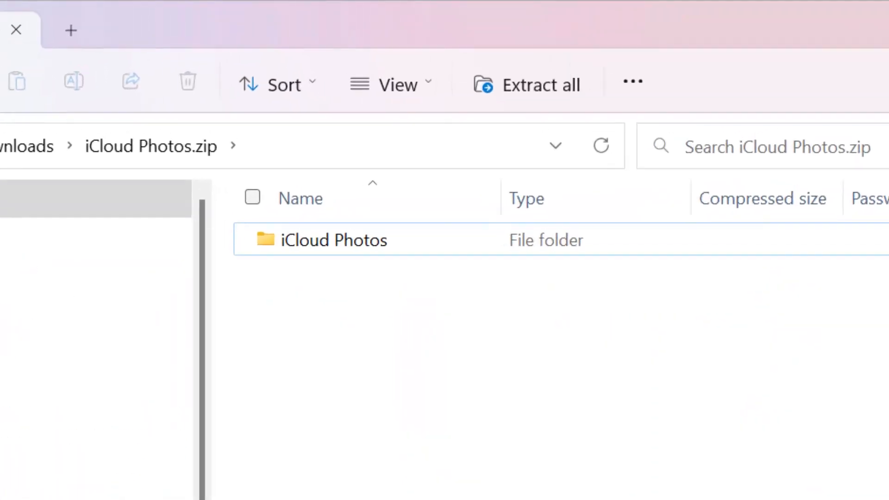
Extract iCloud Photos.zip into Downloads and open the inner folder holding IMG_4209–IMG_4213
{"action": "left_click", "coordinate": [540, 84]}
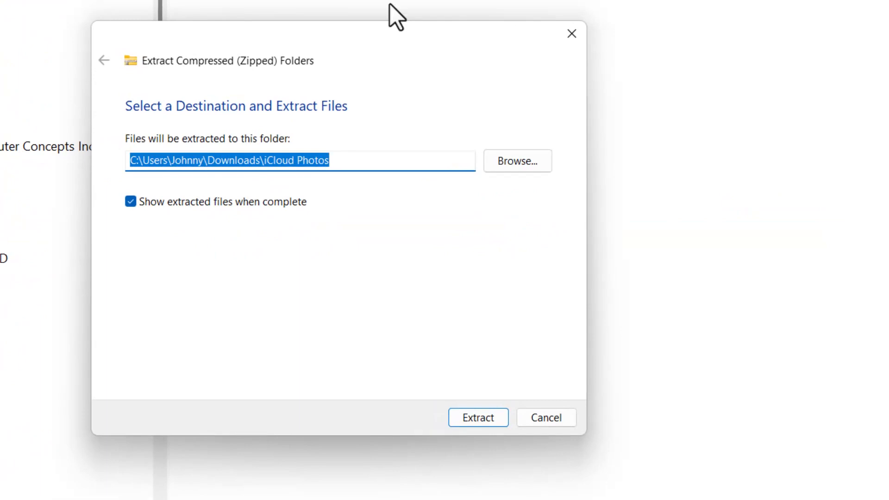
{"action": "mouse_move", "coordinate": [129, 190]}
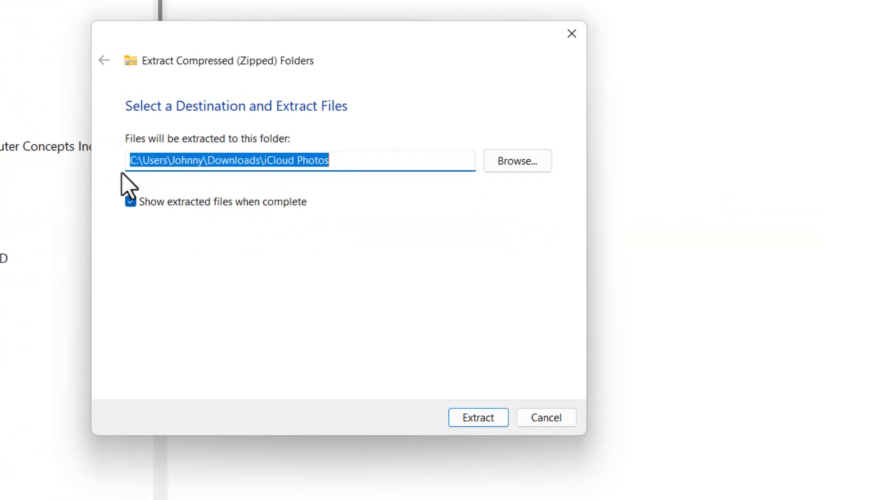
{"action": "mouse_move", "coordinate": [478, 404]}
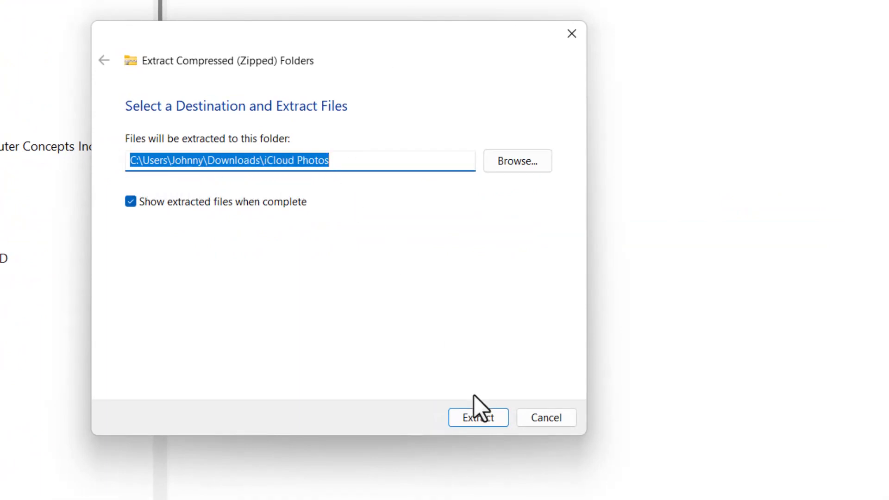
{"action": "left_click", "coordinate": [478, 418]}
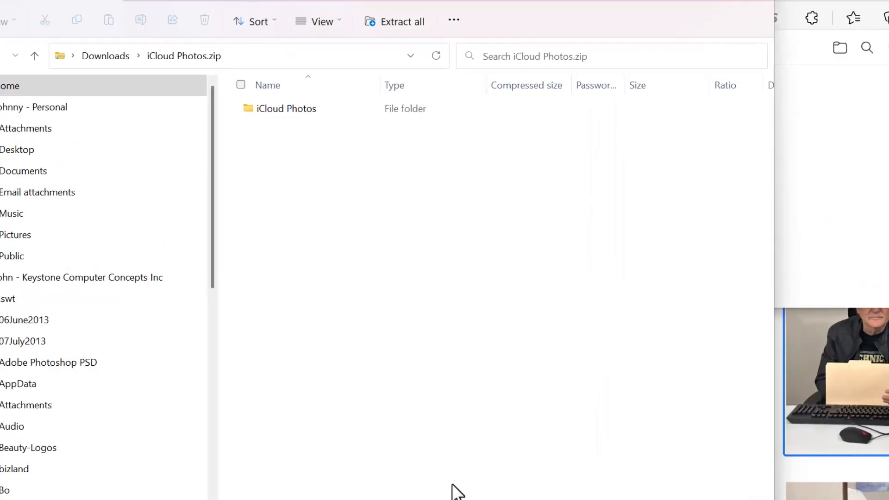
{"action": "double_click", "coordinate": [287, 109]}
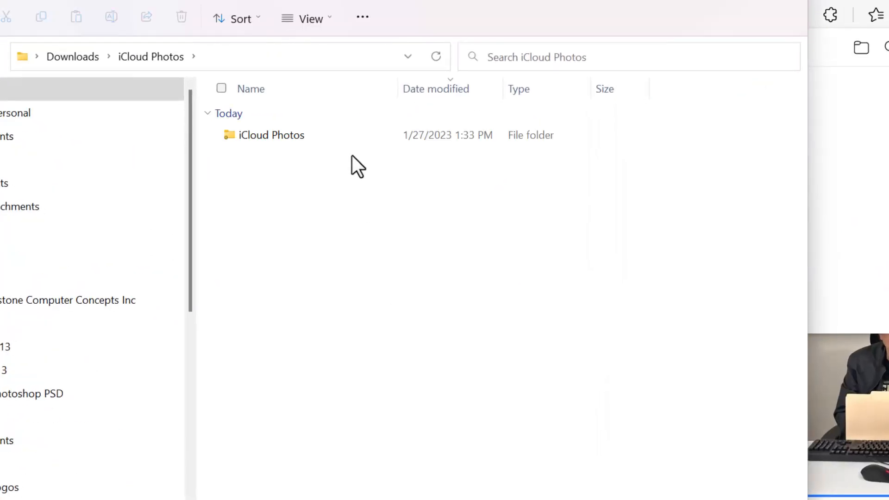
{"action": "double_click", "coordinate": [271, 135]}
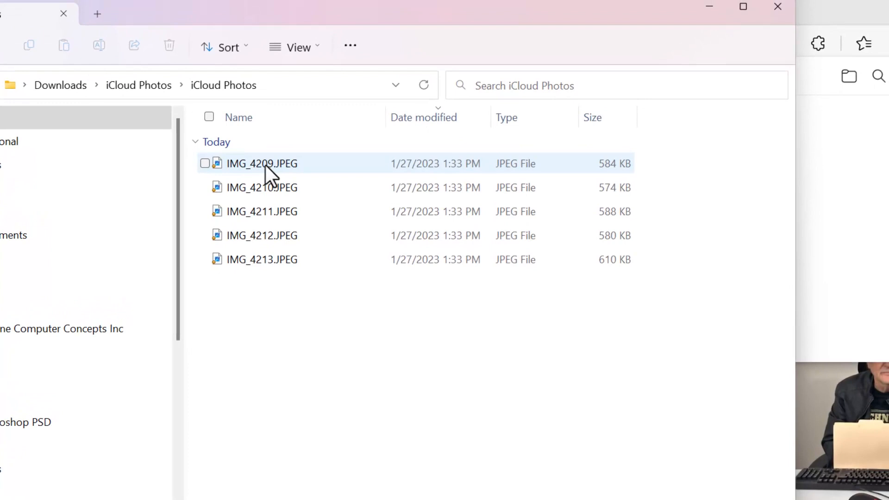
Switch the extracted photos to Large icons and close the iCloud Photos.zip window
{"action": "left_click", "coordinate": [293, 50]}
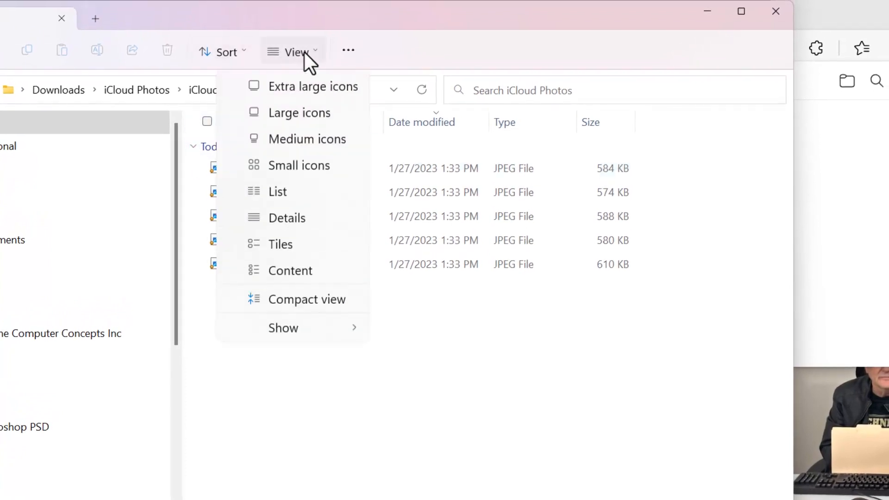
{"action": "left_click", "coordinate": [300, 112]}
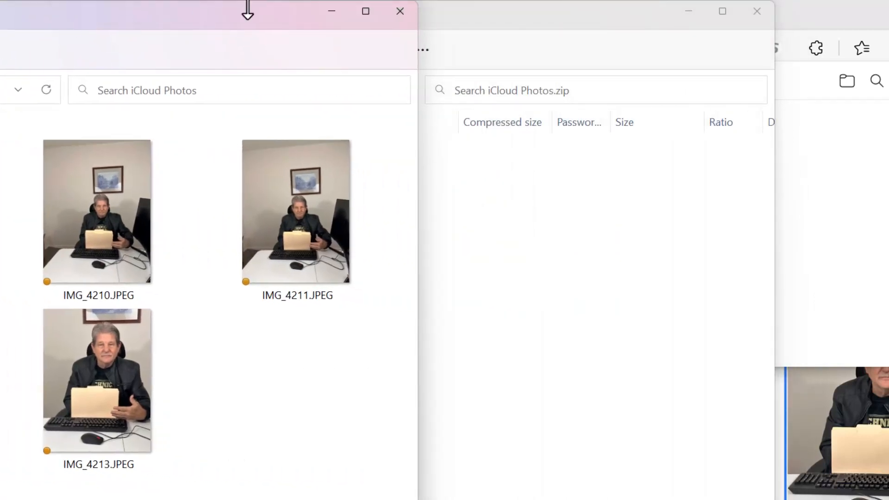
{"action": "left_click", "coordinate": [400, 10]}
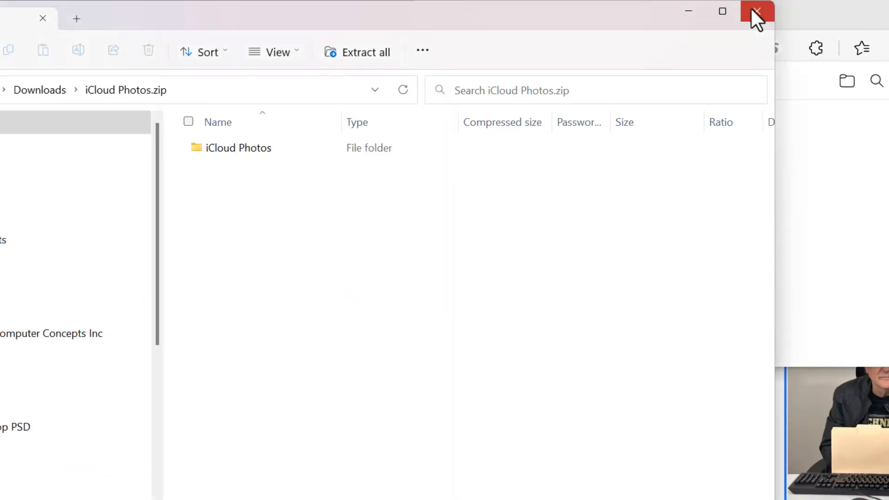
{"action": "left_click", "coordinate": [757, 11]}
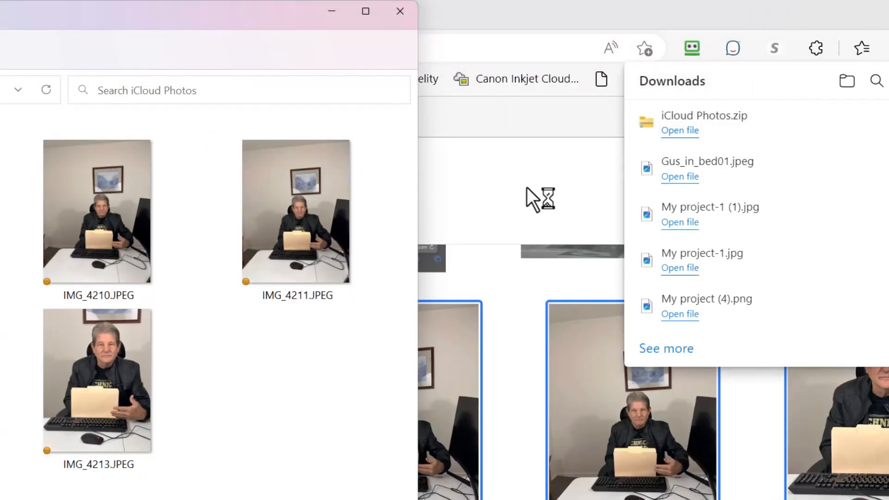
{"action": "mouse_move", "coordinate": [541, 289]}
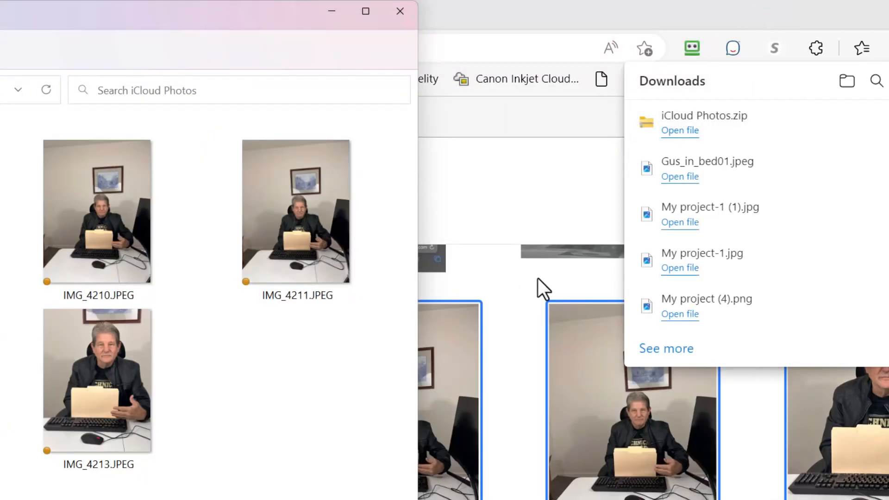
{"action": "left_click", "coordinate": [400, 11]}
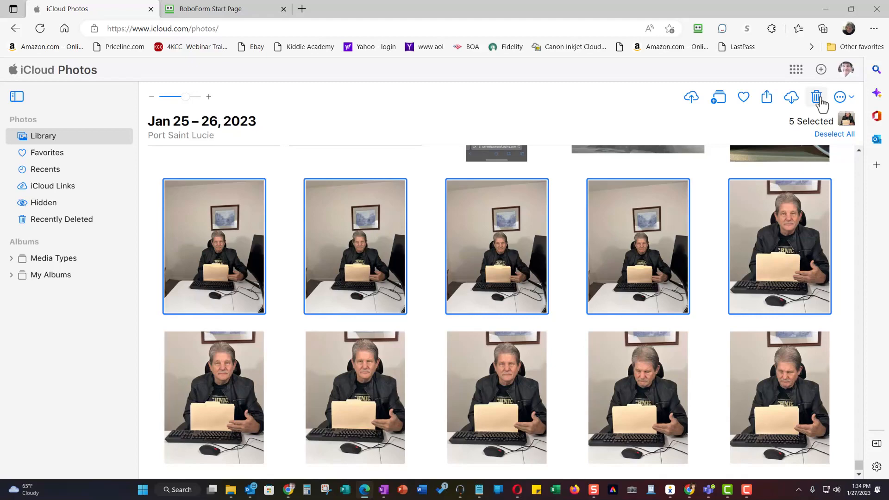
Trash the five selected photos in iCloud Photos and confirm deletion from all devices
{"action": "left_click", "coordinate": [816, 97]}
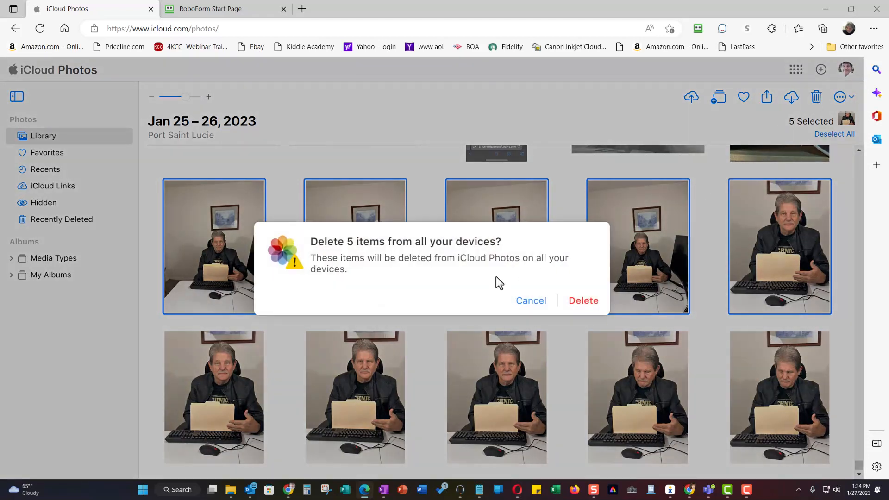
{"action": "mouse_move", "coordinate": [583, 300]}
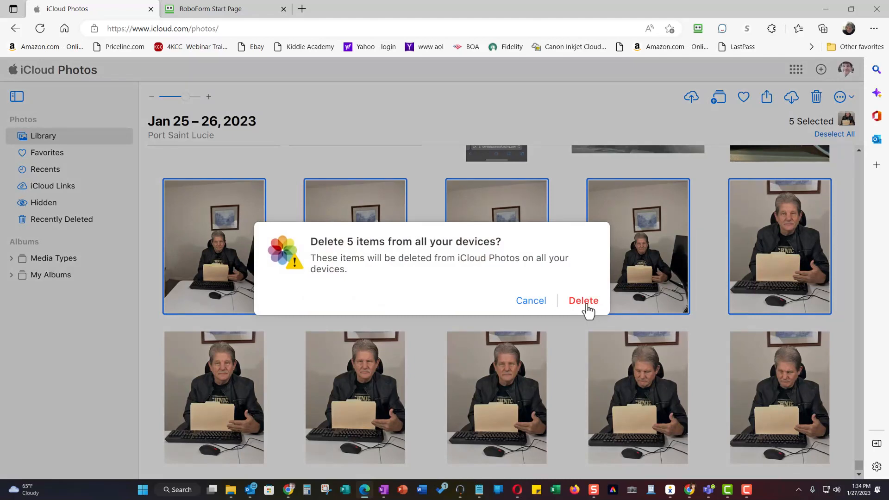
{"action": "left_click", "coordinate": [583, 301]}
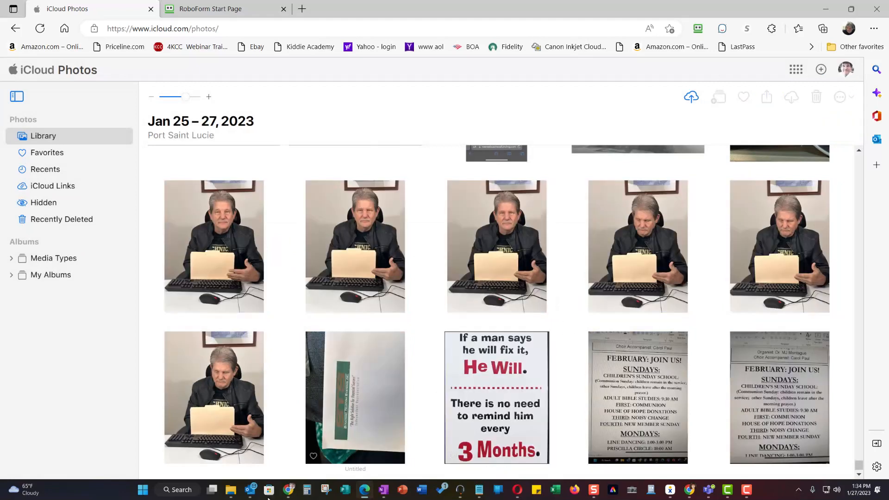
{"action": "left_click", "coordinate": [230, 489]}
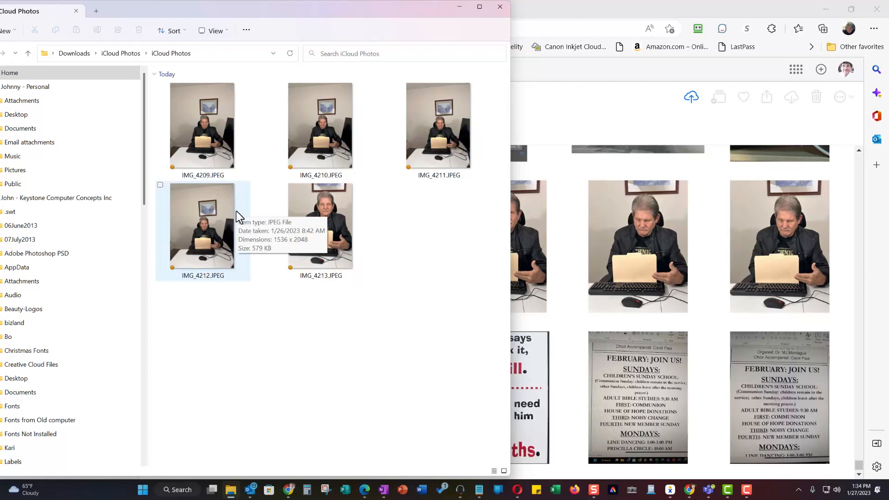
{"action": "mouse_move", "coordinate": [649, 222]}
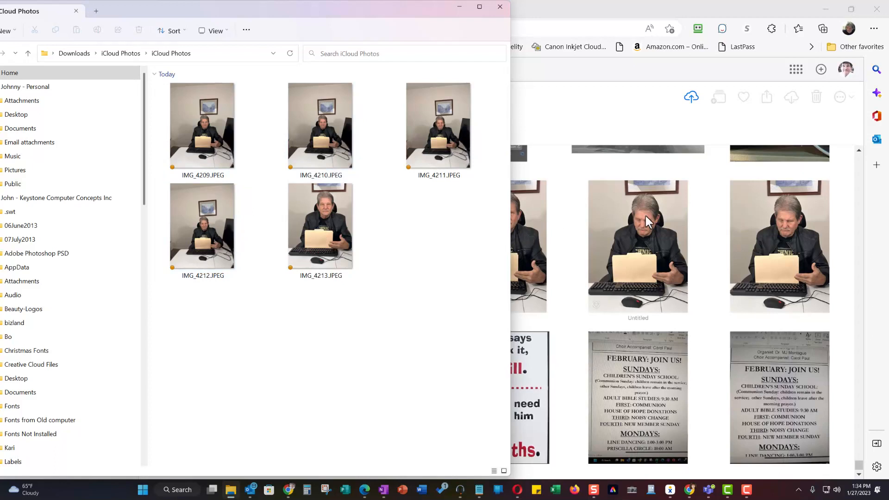
Close the File Explorer window to reveal the iCloud Photos library without the deleted photos
{"action": "scroll", "scroll_direction": "up", "scroll_amount": 3}
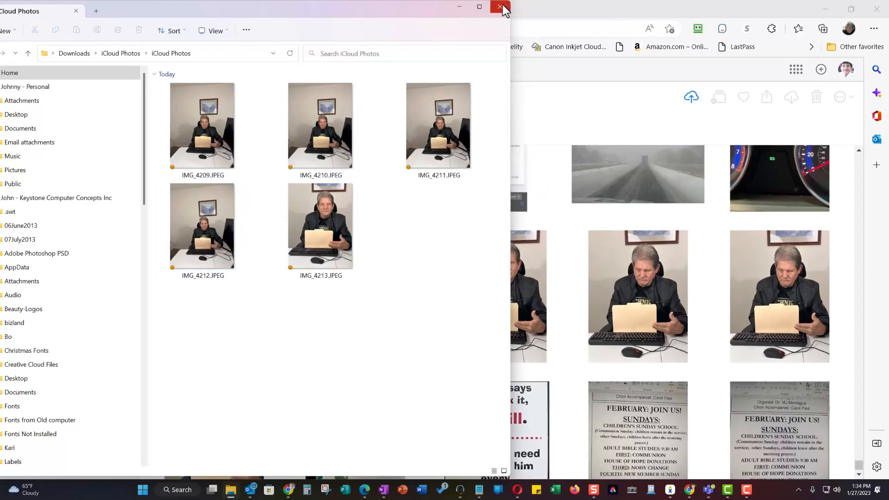
{"action": "left_click", "coordinate": [500, 10]}
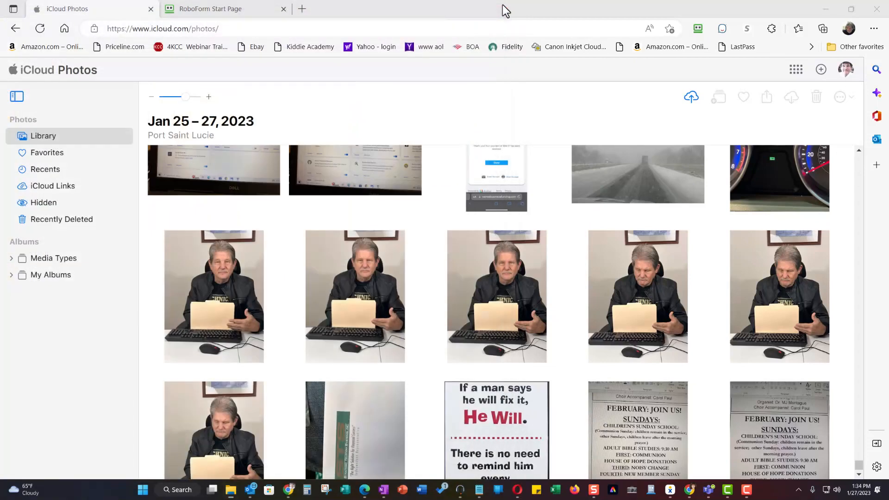
{"action": "mouse_move", "coordinate": [186, 268]}
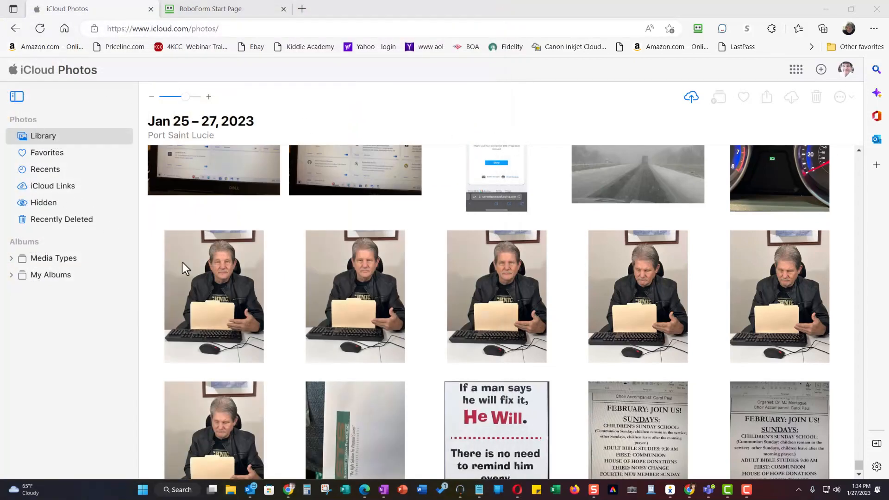
{"action": "mouse_move", "coordinate": [355, 176]}
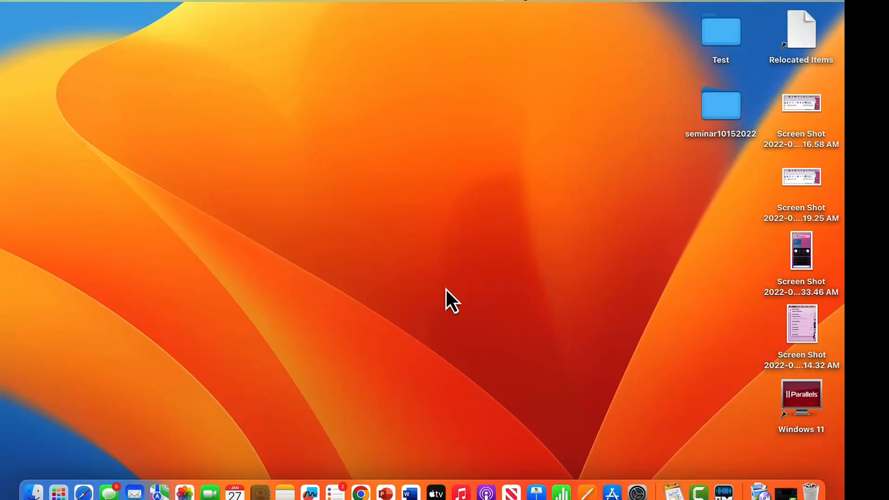
{"action": "mouse_move", "coordinate": [260, 407]}
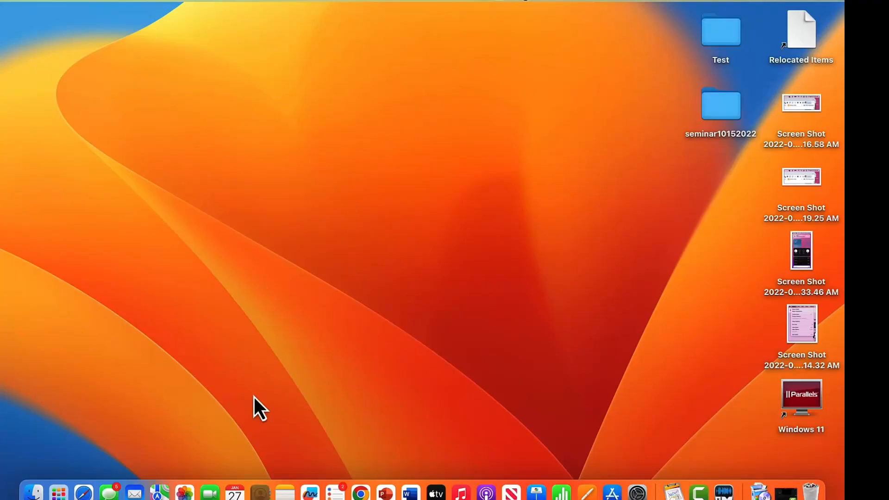
{"action": "mouse_move", "coordinate": [33, 491]}
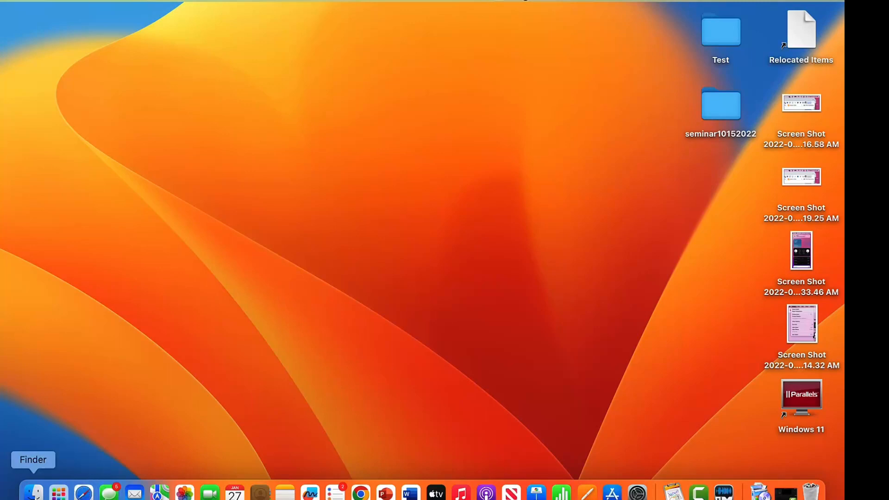
{"action": "mouse_move", "coordinate": [184, 492]}
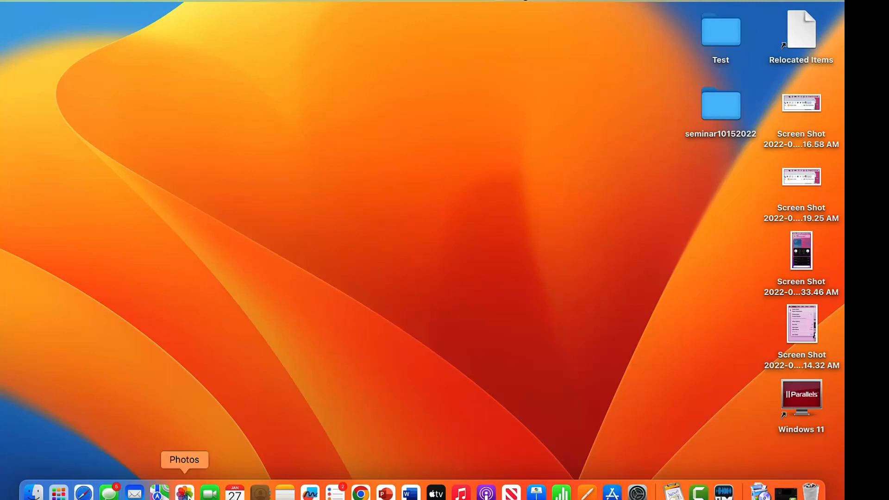
Launch Photos from the Dock and scroll Recents back to the December 2022 Palm Beach Zoo pictures
{"action": "left_click", "coordinate": [184, 492]}
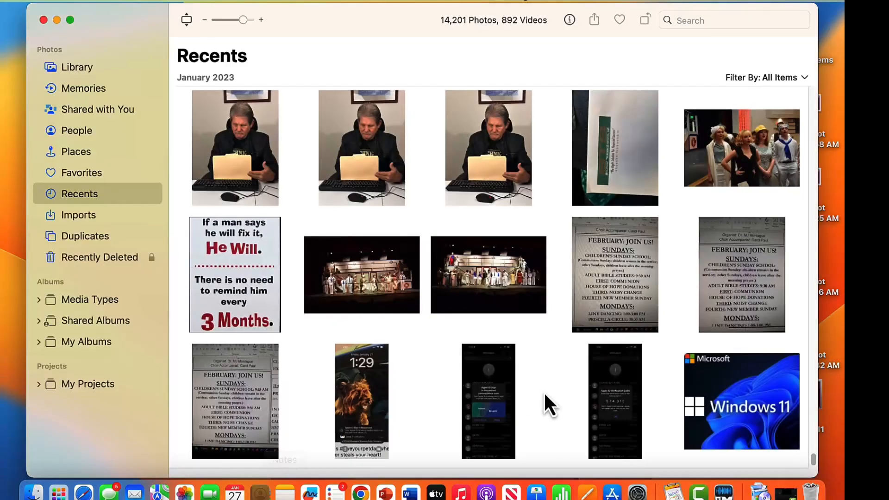
{"action": "mouse_move", "coordinate": [777, 284]}
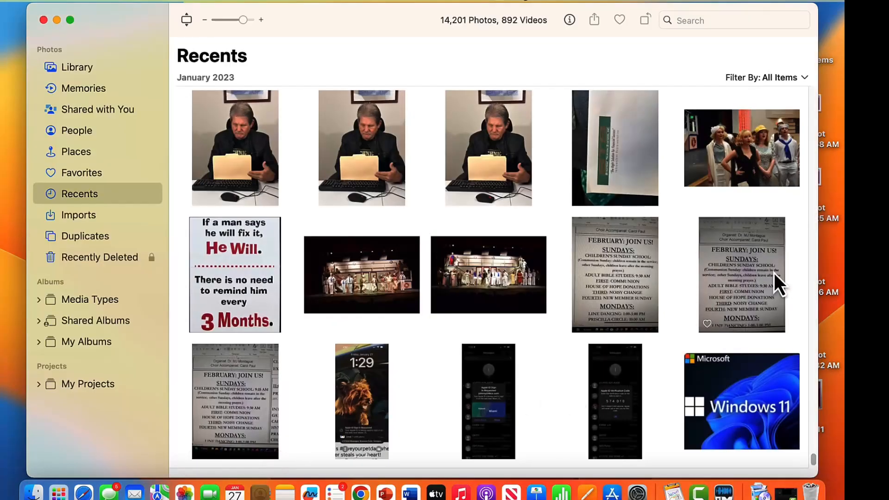
{"action": "scroll", "scroll_direction": "down", "scroll_amount": 3}
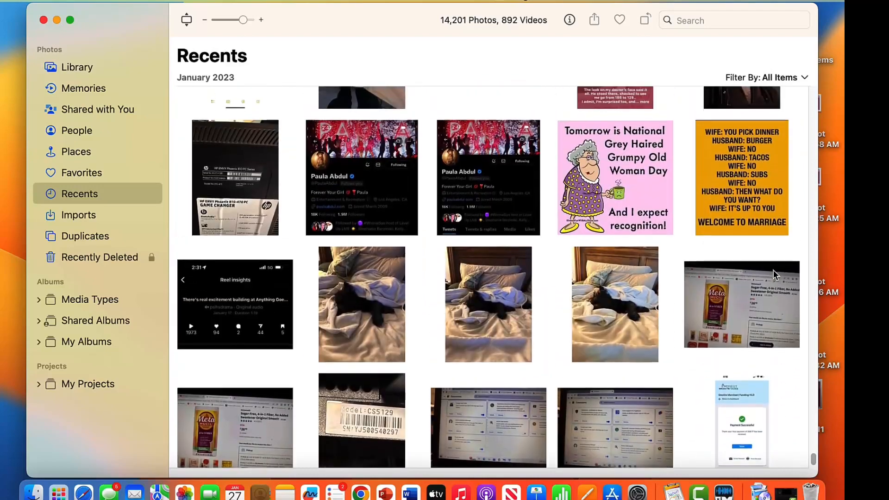
{"action": "scroll", "scroll_direction": "down", "scroll_amount": 3}
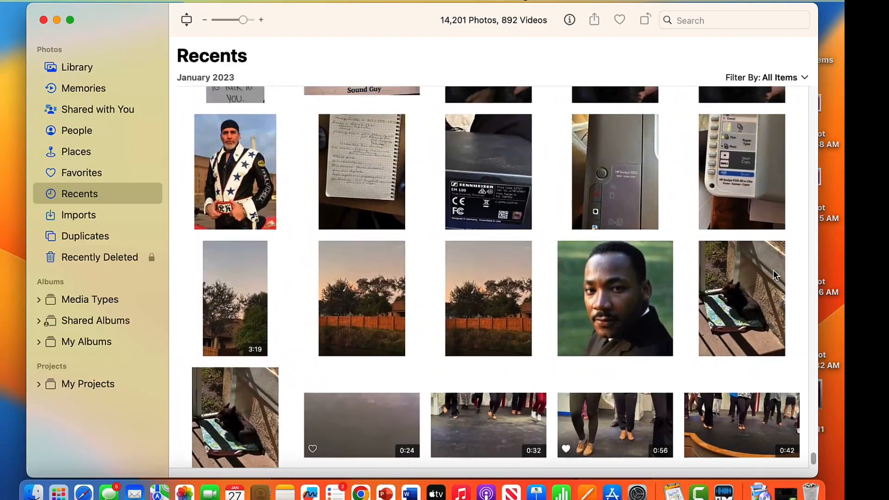
{"action": "scroll", "scroll_direction": "down", "scroll_amount": 3}
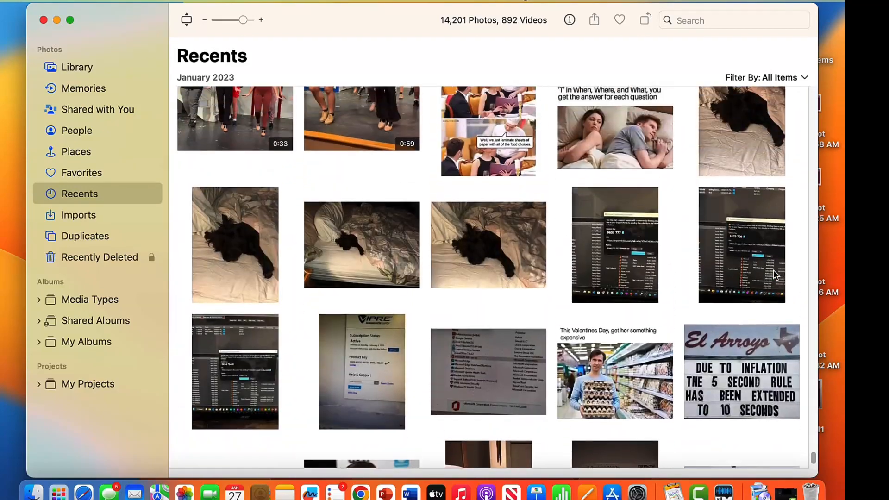
{"action": "scroll", "scroll_direction": "down", "scroll_amount": 3}
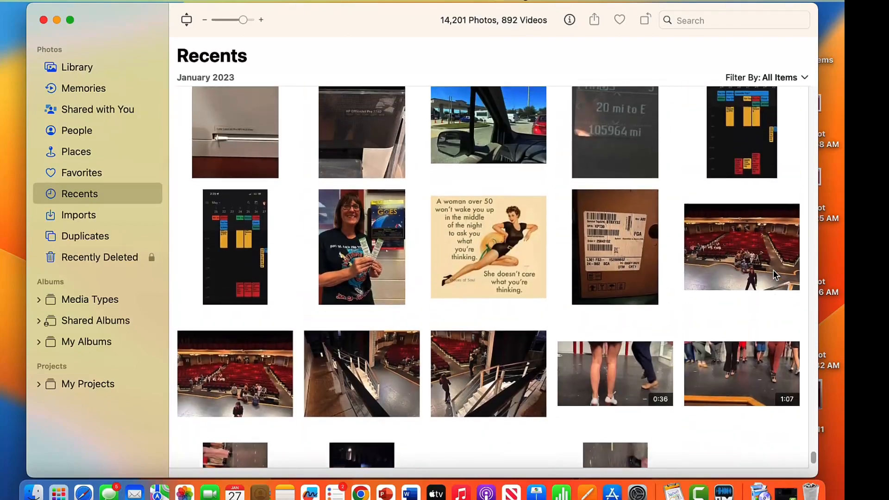
{"action": "scroll", "scroll_direction": "down", "scroll_amount": 3}
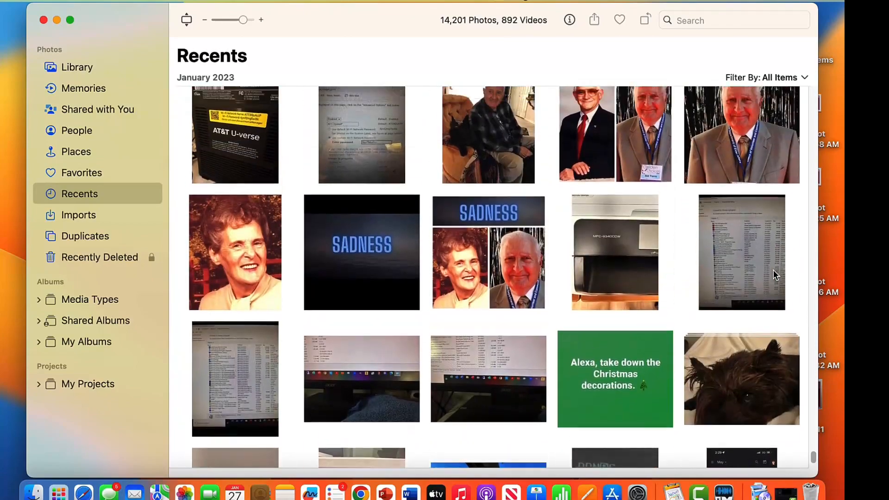
{"action": "scroll", "scroll_direction": "down", "scroll_amount": 3}
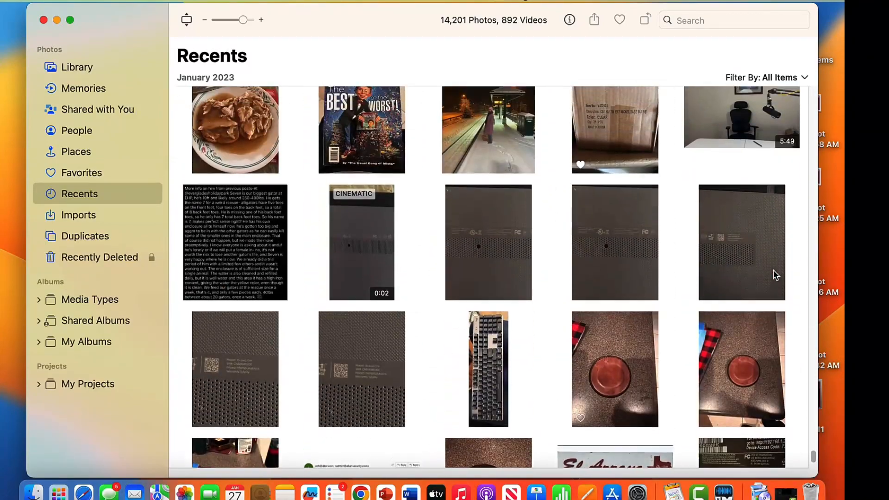
{"action": "scroll", "scroll_direction": "up", "scroll_amount": 3}
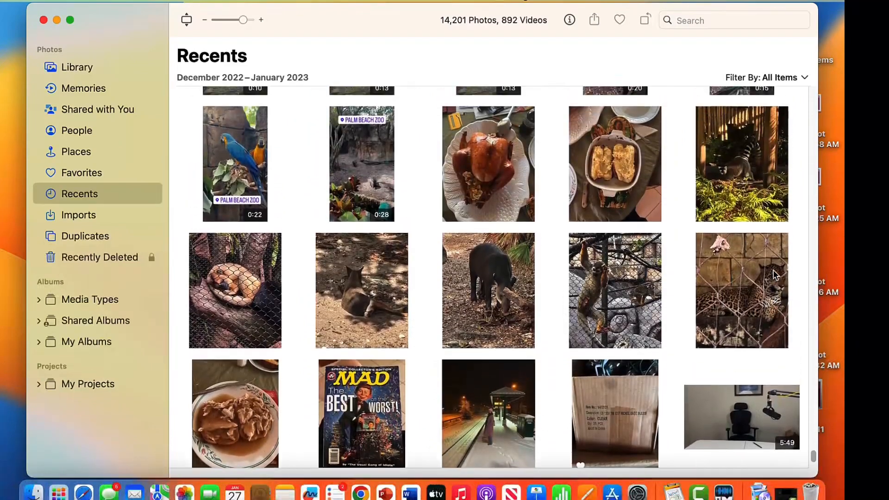
{"action": "scroll", "scroll_direction": "up", "scroll_amount": 3}
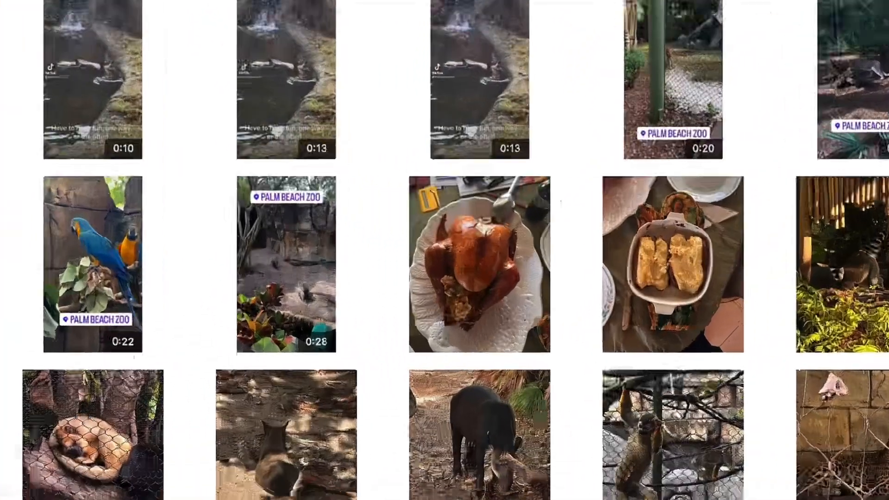
{"action": "scroll", "scroll_direction": "down", "scroll_amount": 3}
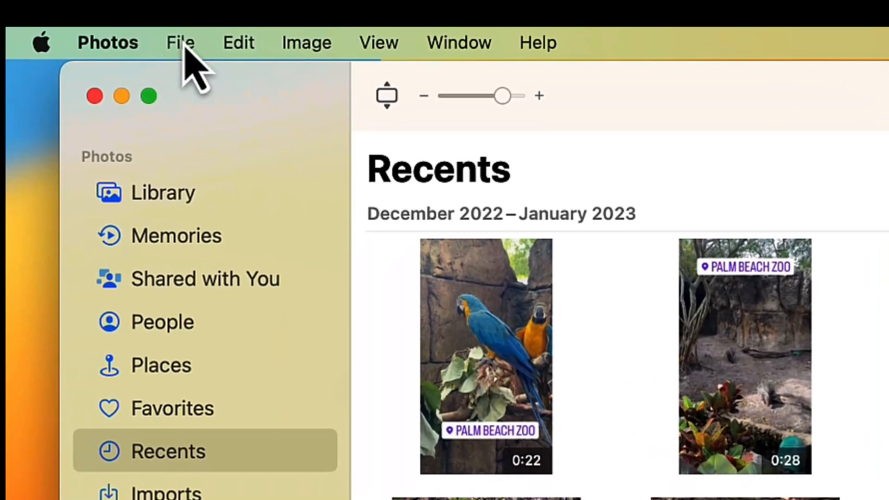
Open the File menu in Photos to reach the export commands
{"action": "left_click", "coordinate": [180, 42]}
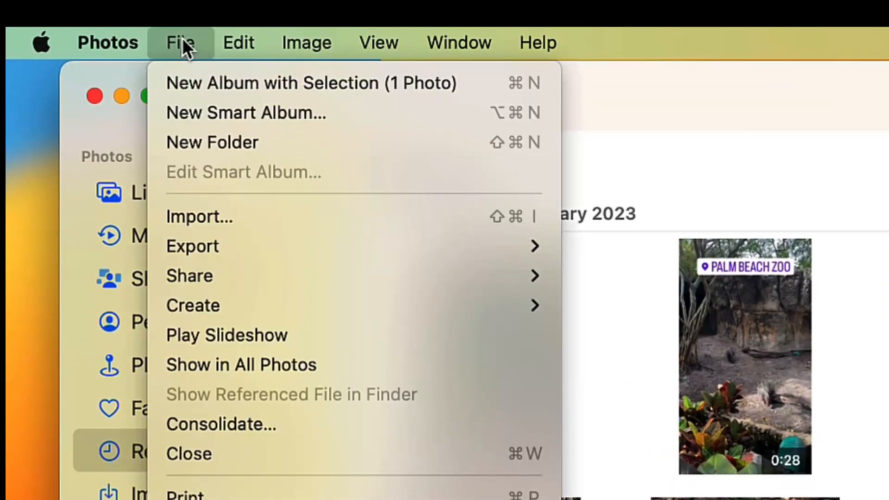
{"action": "mouse_move", "coordinate": [192, 245]}
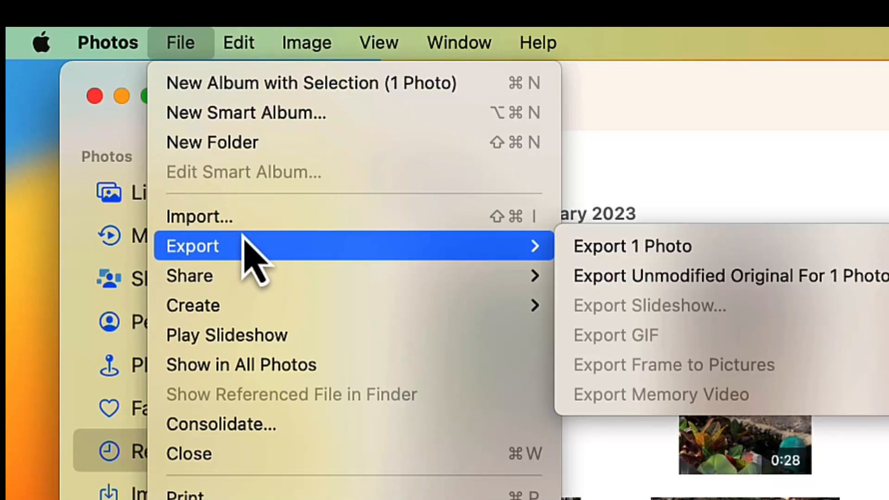
{"action": "mouse_move", "coordinate": [547, 267]}
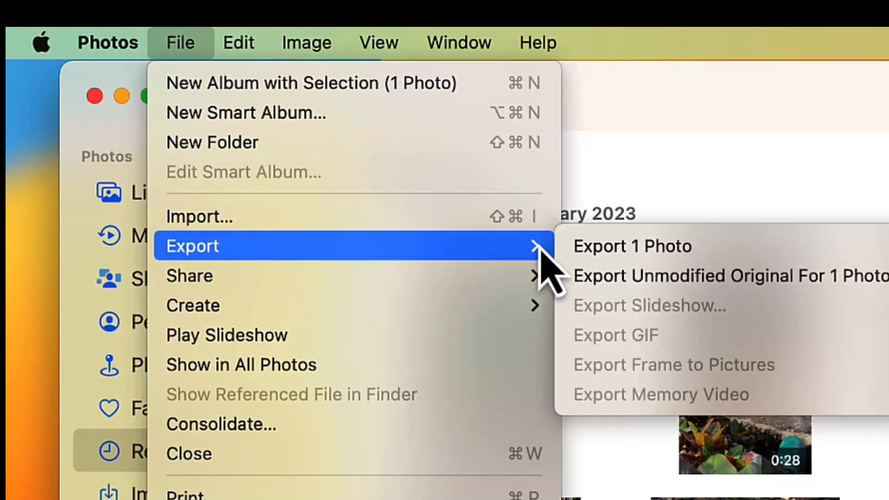
{"action": "mouse_move", "coordinate": [632, 246]}
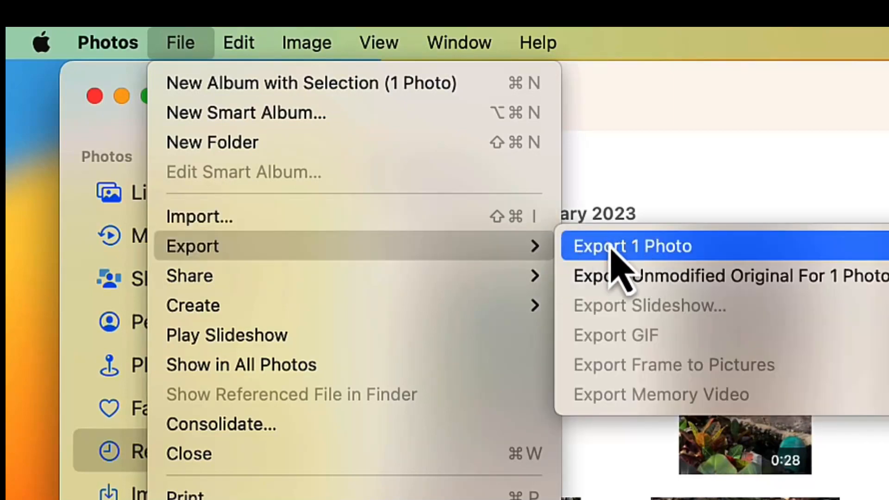
Choose Export 1 Photo to bring up the JPEG export options
{"action": "left_click", "coordinate": [633, 246]}
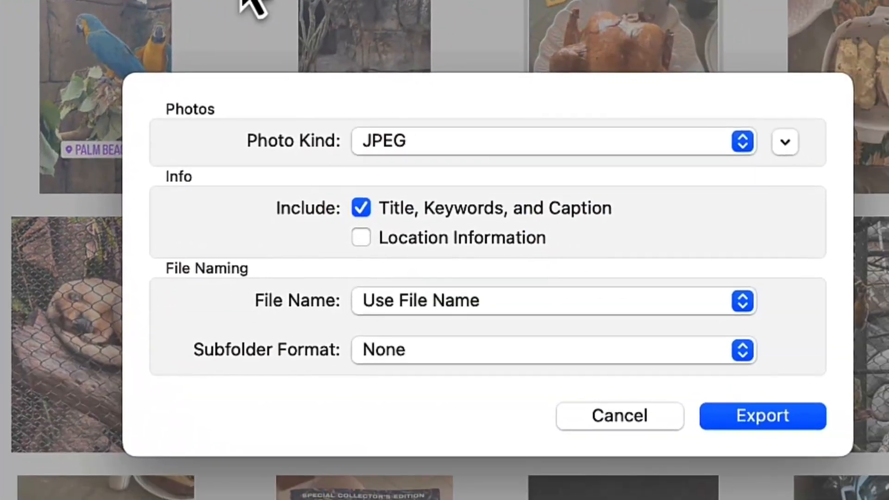
{"action": "mouse_move", "coordinate": [658, 232]}
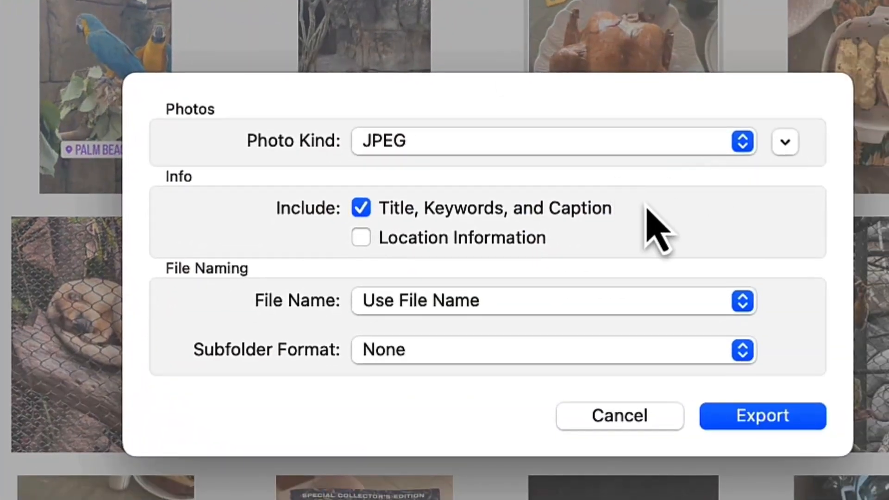
{"action": "mouse_move", "coordinate": [708, 369]}
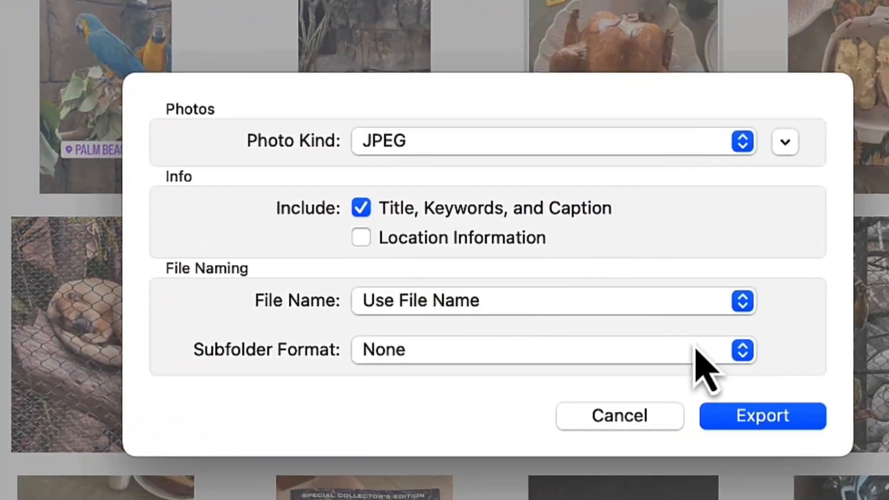
{"action": "mouse_move", "coordinate": [762, 416]}
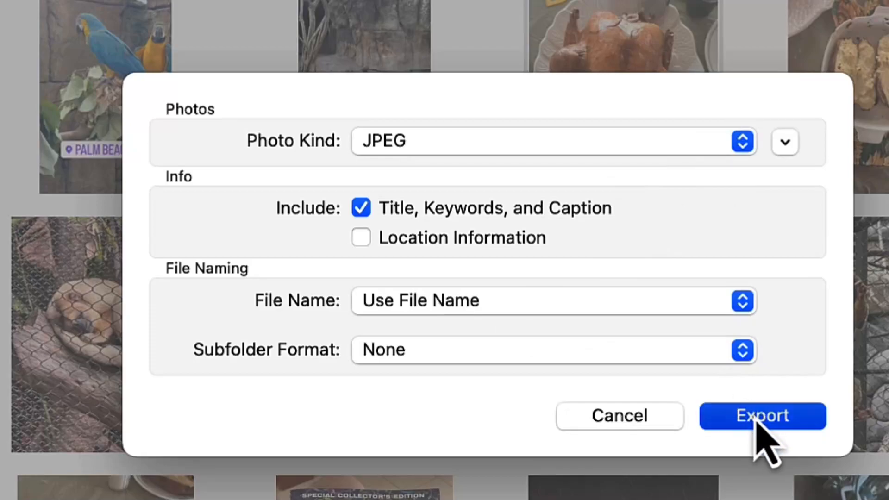
Export the photo into a newly created Desktop folder named 'Photo test'
{"action": "left_click", "coordinate": [763, 416]}
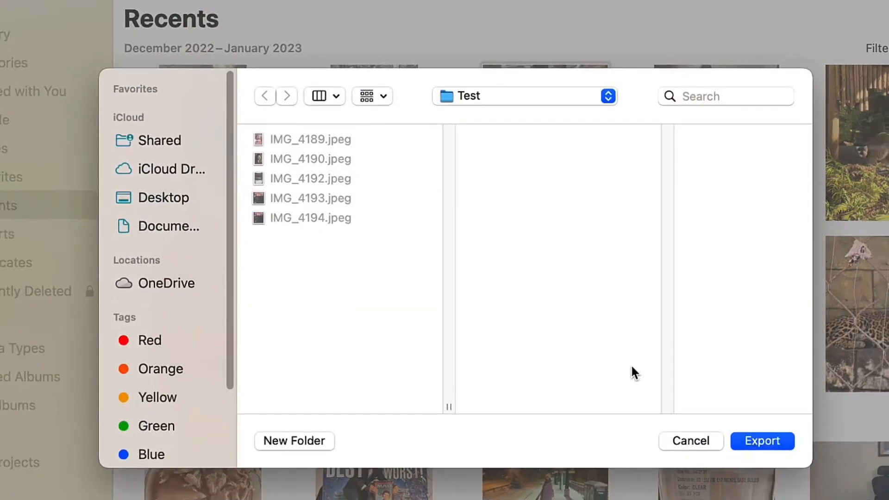
{"action": "mouse_move", "coordinate": [233, 232]}
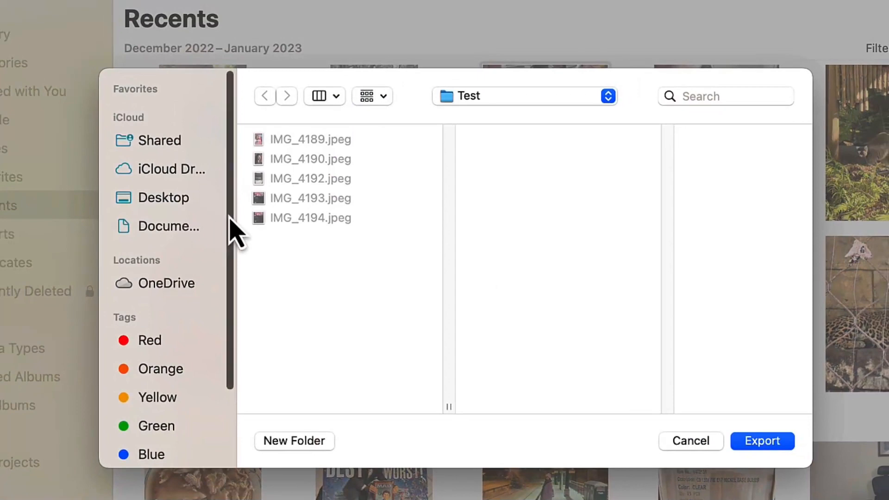
{"action": "mouse_move", "coordinate": [238, 121]}
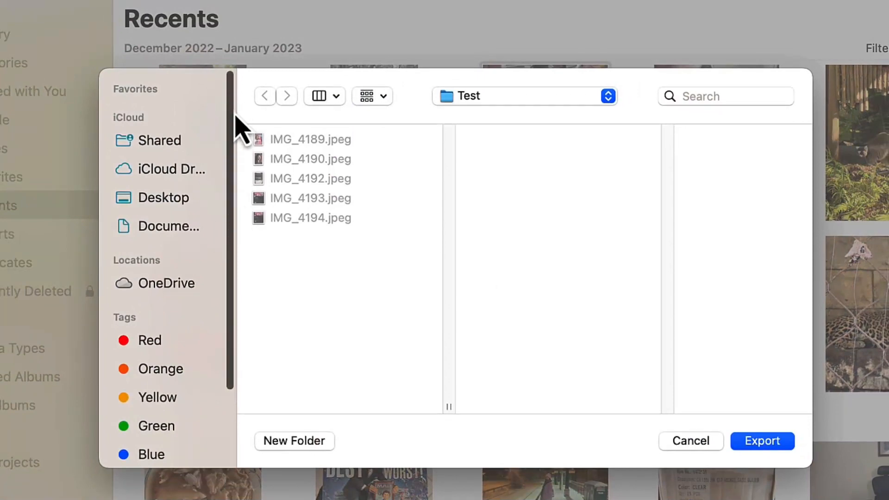
{"action": "left_click", "coordinate": [165, 197]}
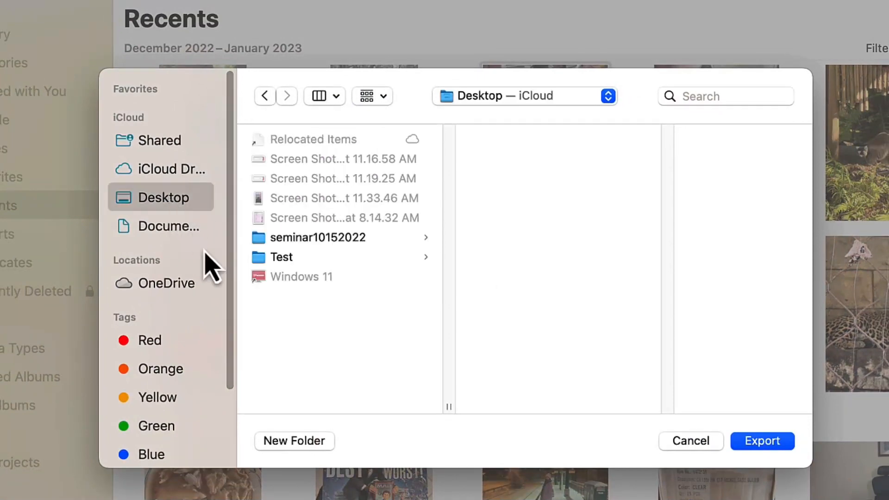
{"action": "left_click", "coordinate": [294, 440]}
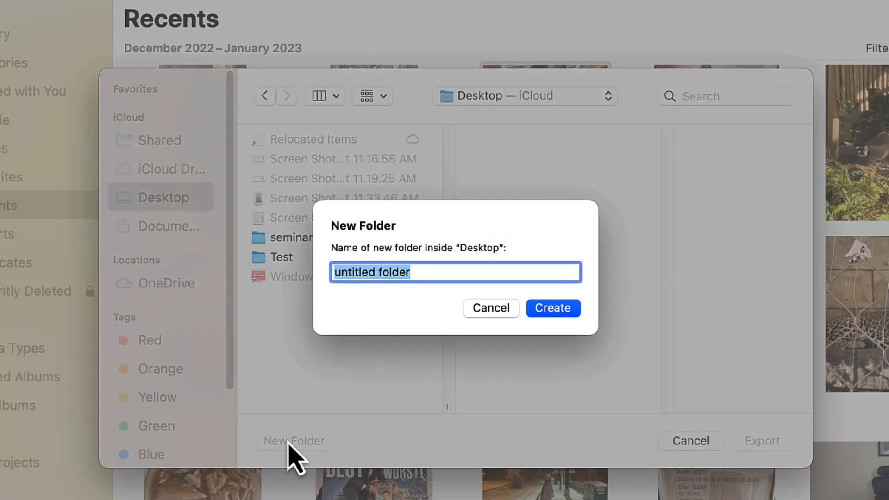
{"action": "mouse_move", "coordinate": [290, 448]}
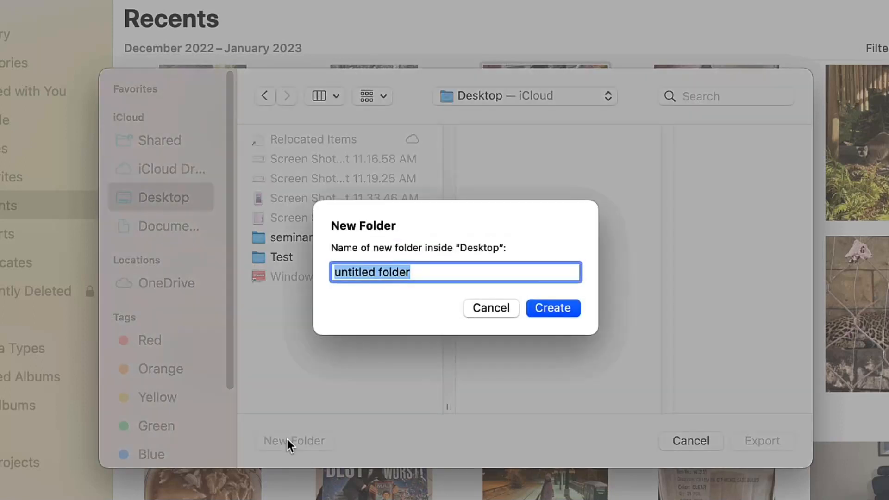
{"action": "type", "text": "Photo"}
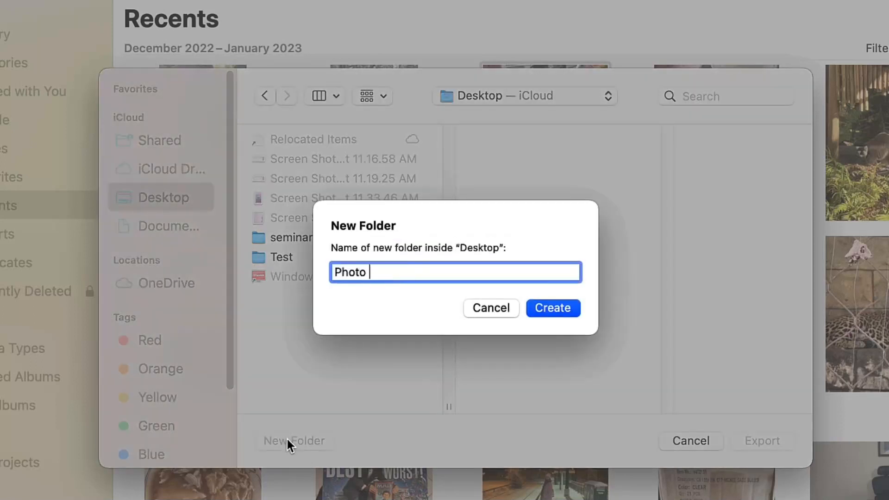
{"action": "type", "text": "test"}
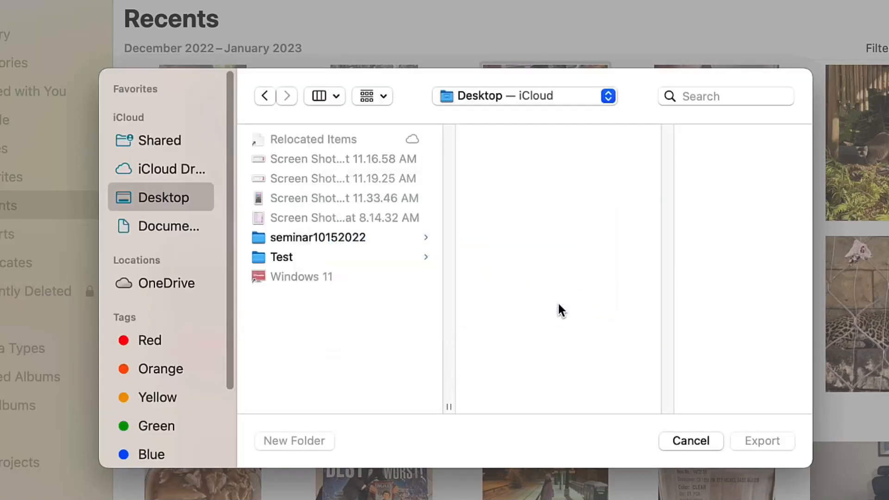
{"action": "left_click", "coordinate": [295, 440]}
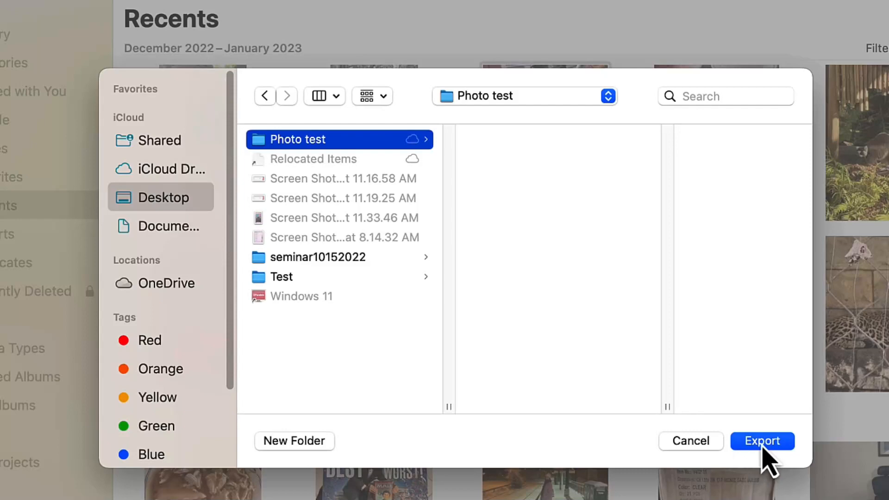
{"action": "left_click", "coordinate": [762, 441]}
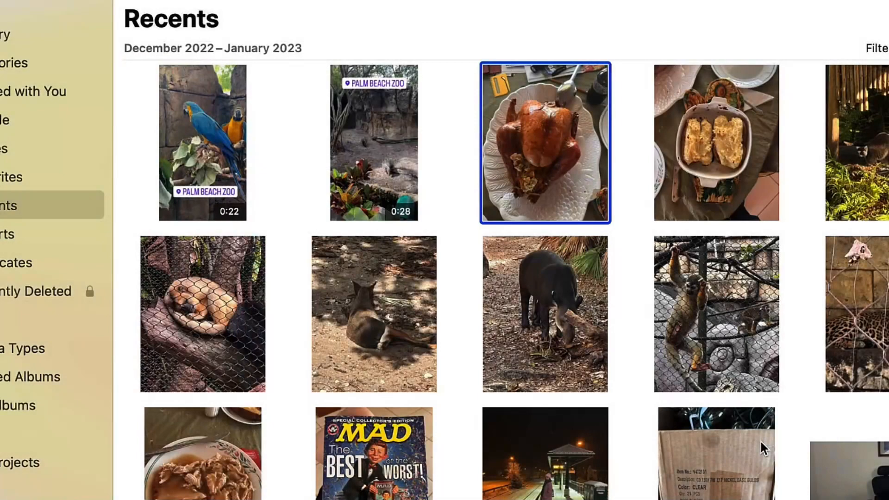
Export the five selected photos as JPEG, keeping their original file names
{"action": "left_click", "coordinate": [202, 313]}
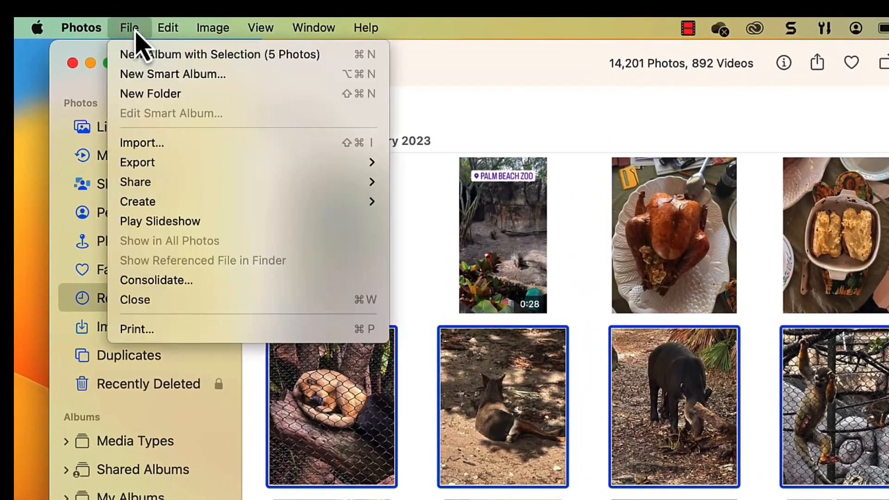
{"action": "mouse_move", "coordinate": [137, 162]}
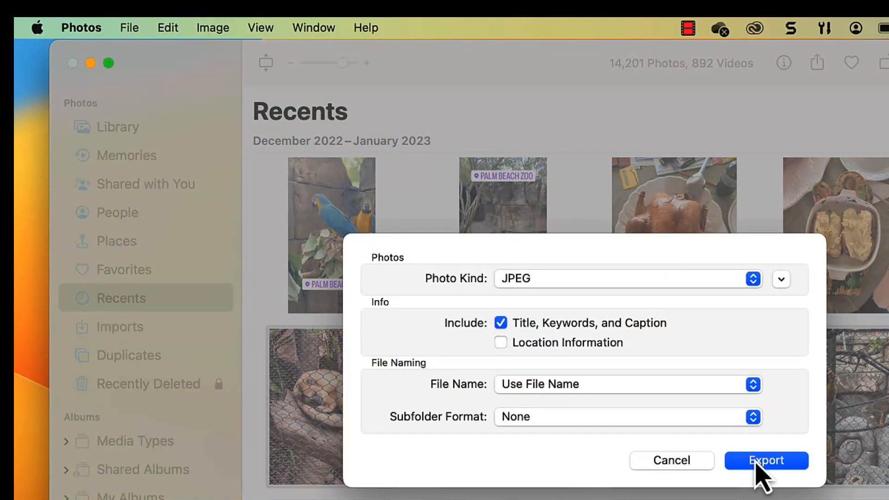
{"action": "left_click", "coordinate": [766, 460]}
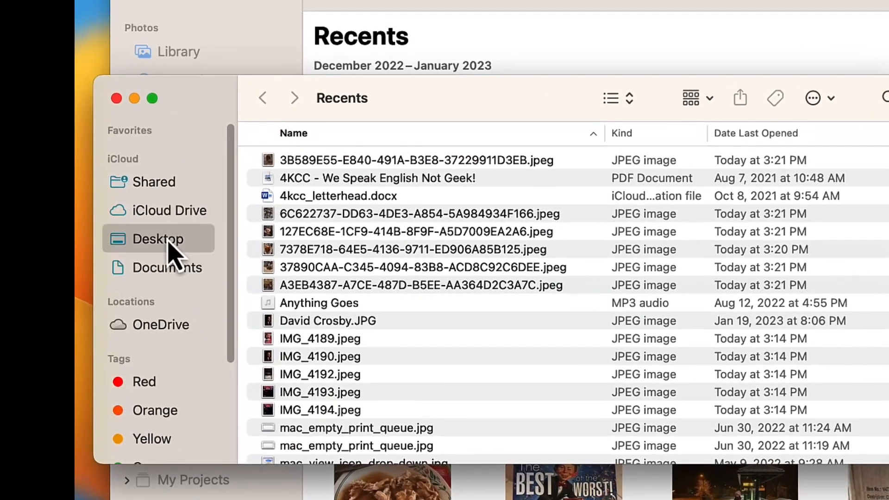
Open Desktop > Photo test in Finder and view its six JPEGs as icons
{"action": "left_click", "coordinate": [157, 239]}
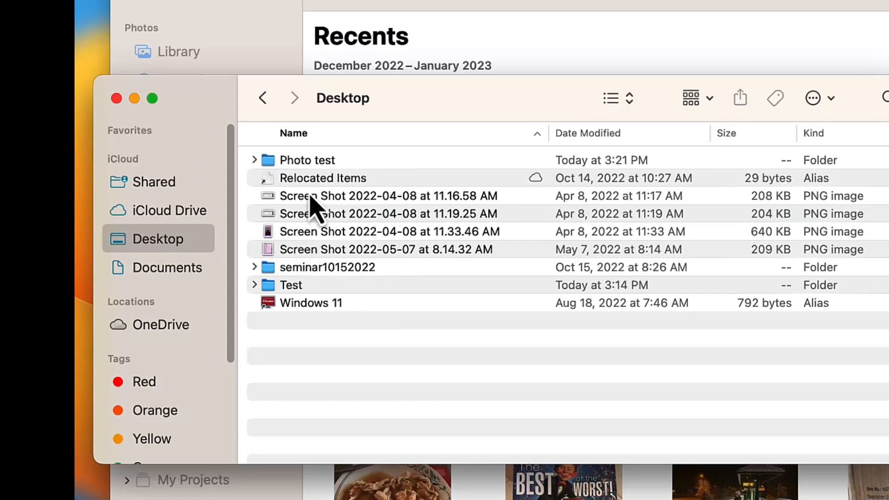
{"action": "double_click", "coordinate": [307, 159]}
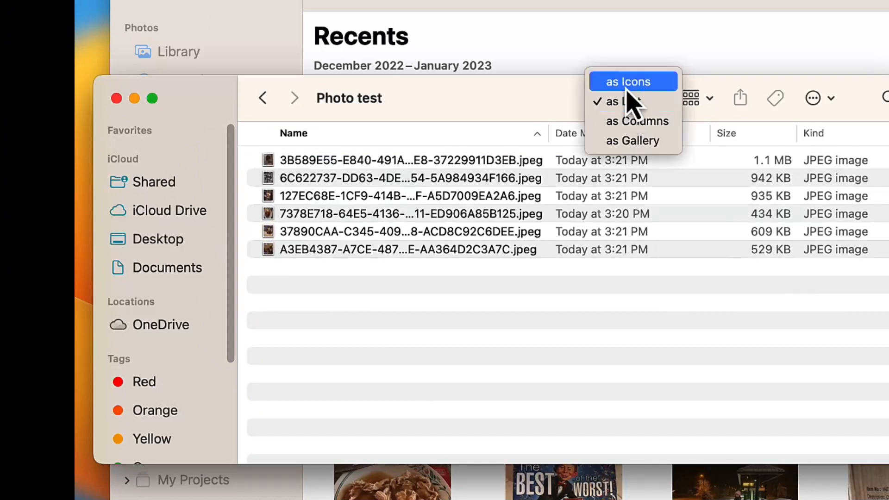
{"action": "left_click", "coordinate": [629, 81]}
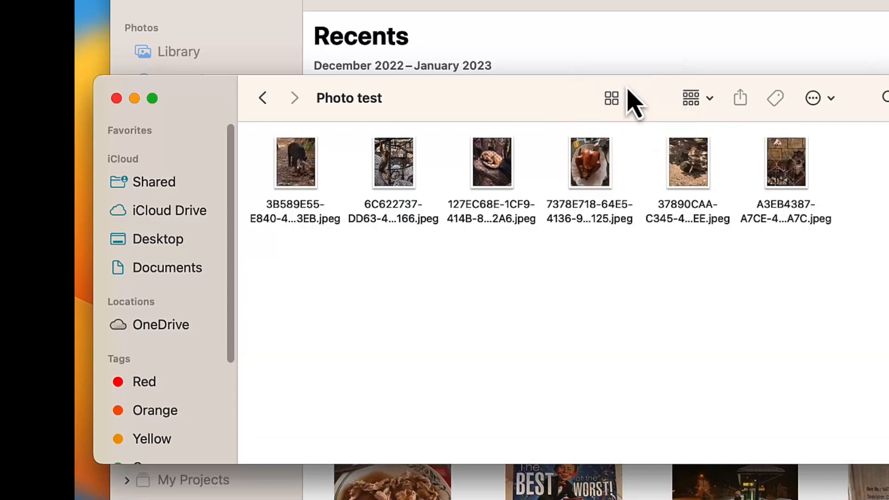
{"action": "mouse_move", "coordinate": [777, 102]}
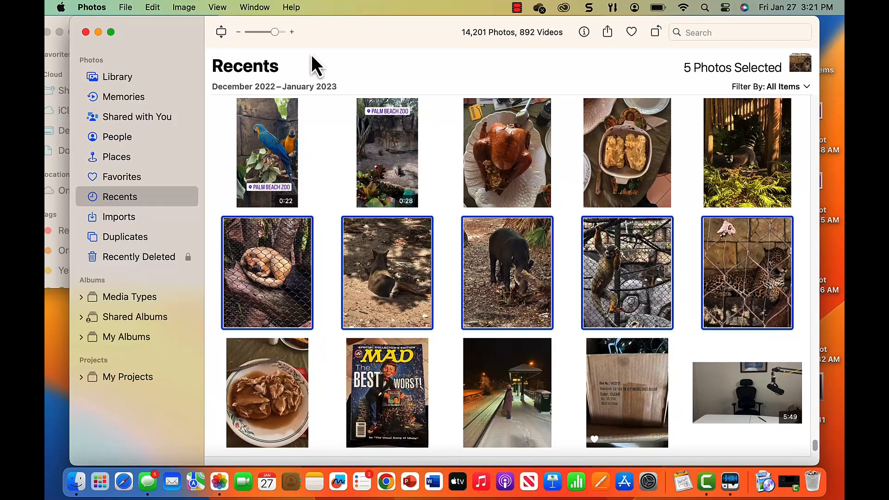
{"action": "mouse_move", "coordinate": [303, 51]}
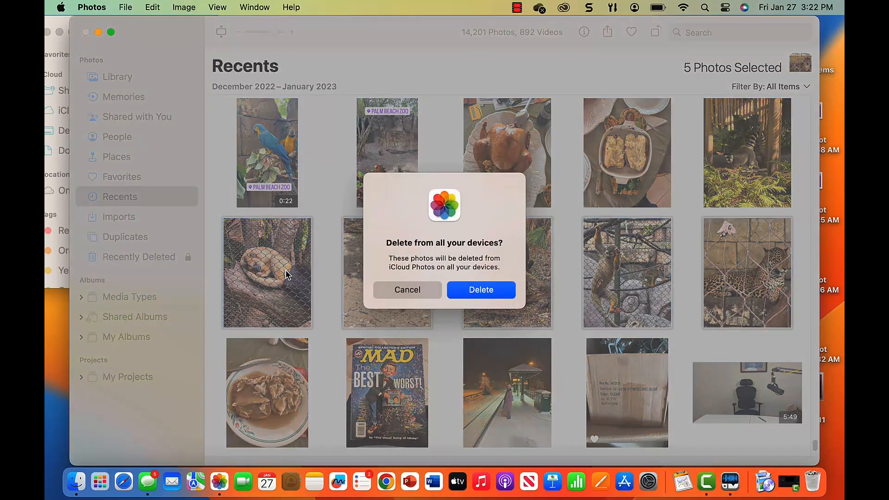
{"action": "mouse_move", "coordinate": [481, 290]}
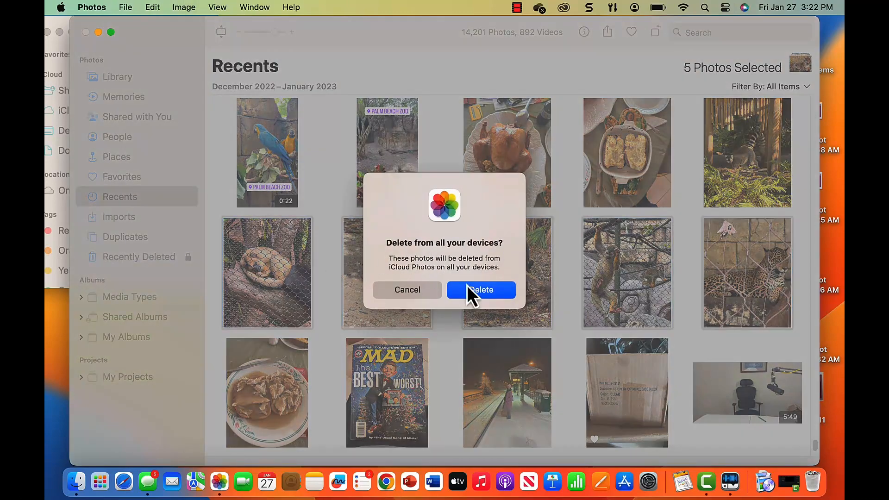
{"action": "mouse_move", "coordinate": [481, 290]}
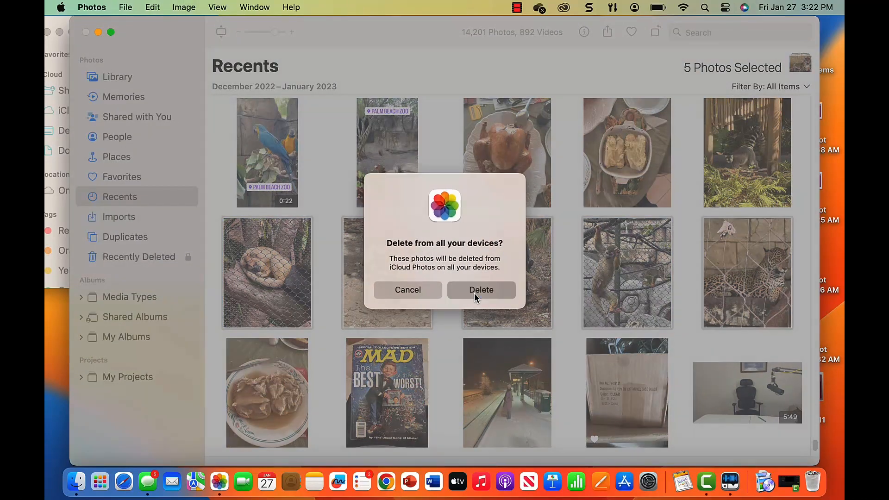
Confirm deleting the five zoo photos from all devices
{"action": "left_click", "coordinate": [480, 290]}
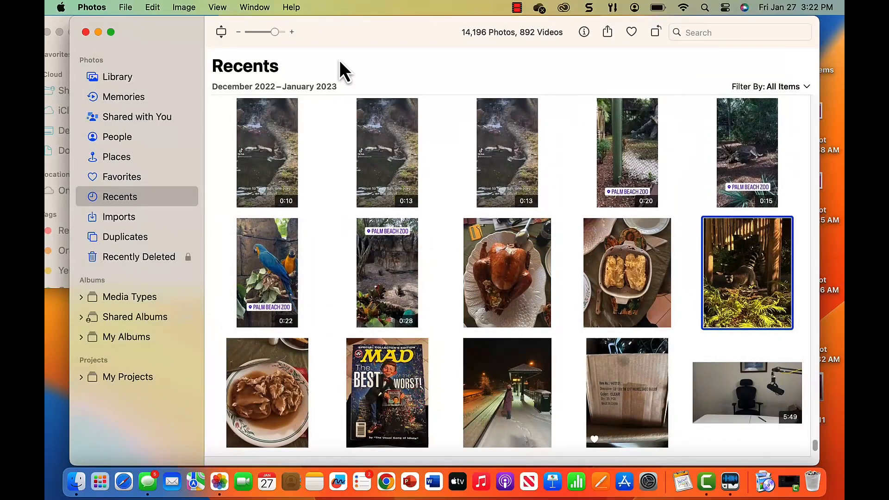
{"action": "mouse_move", "coordinate": [99, 45]}
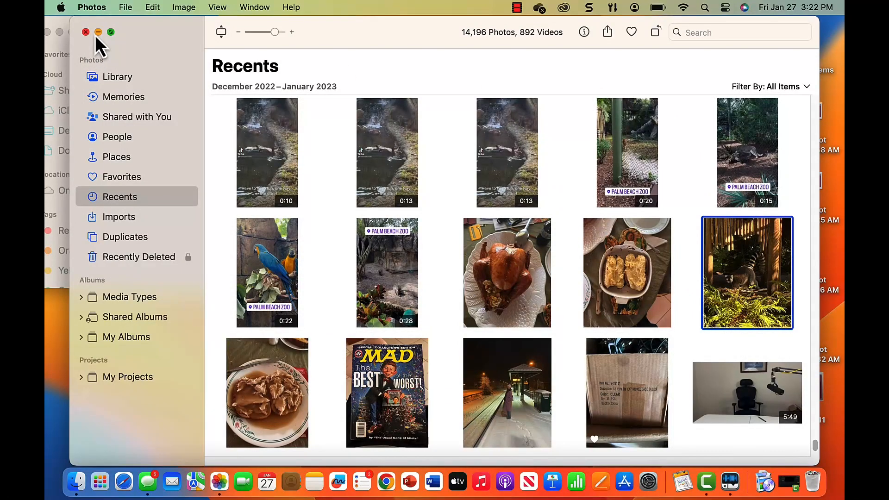
Close the Photos window, leaving the Photo test folder visible in Finder
{"action": "left_click", "coordinate": [85, 32]}
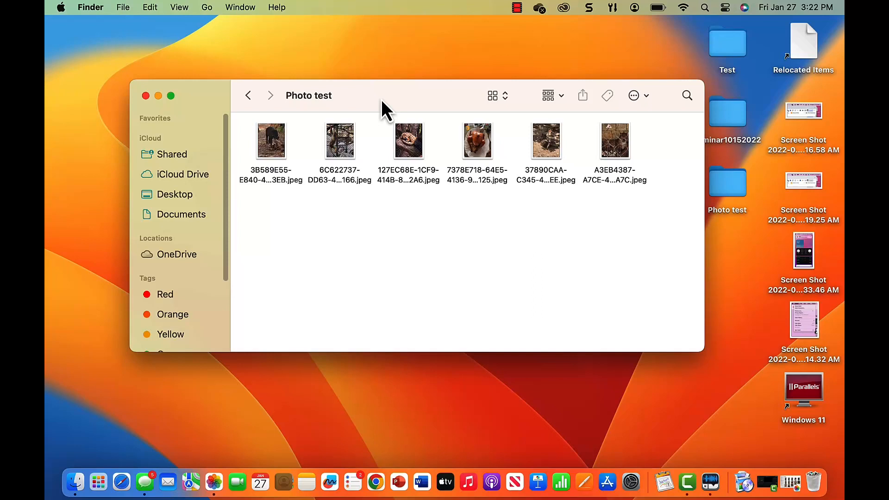
{"action": "mouse_move", "coordinate": [687, 483]}
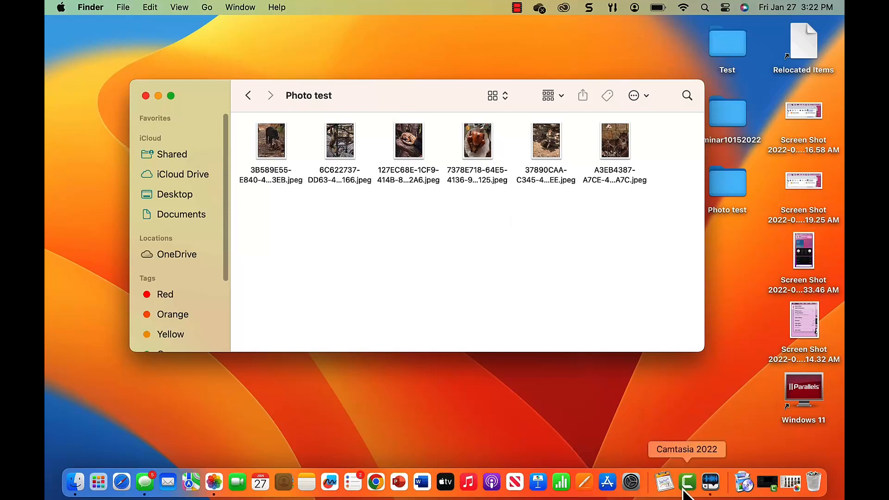
{"action": "mouse_move", "coordinate": [710, 483]}
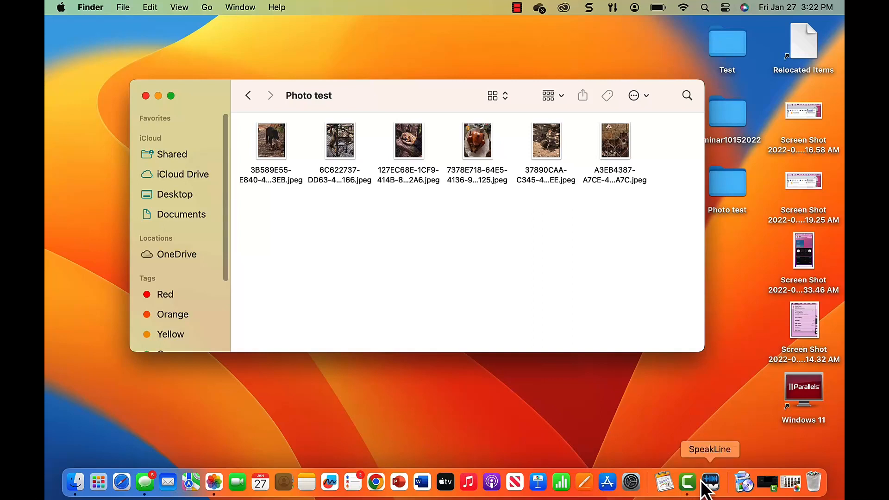
{"action": "mouse_move", "coordinate": [687, 483]}
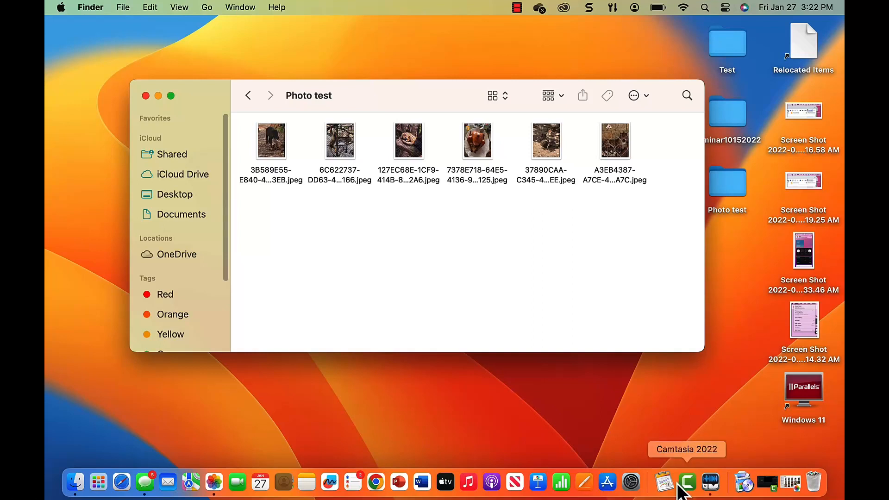